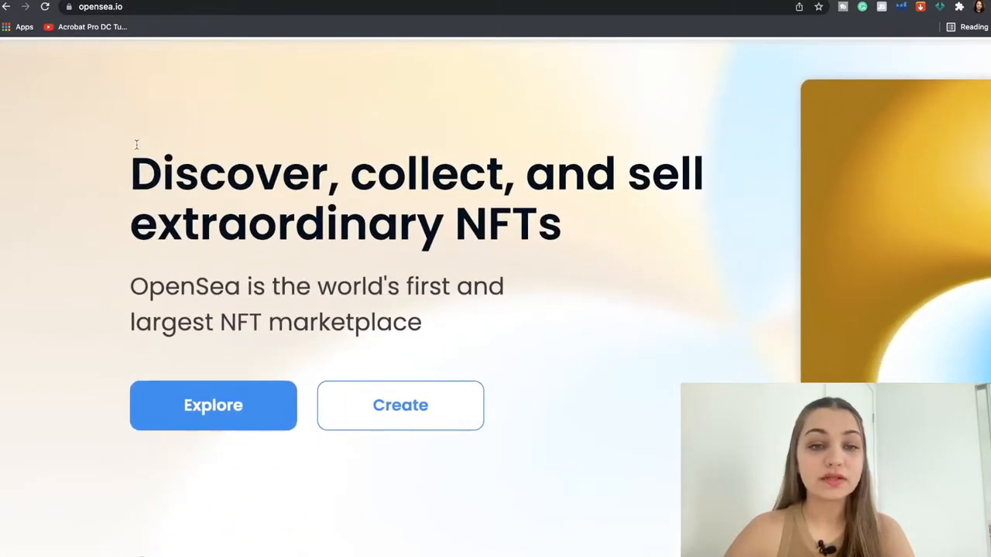
- Open the Explore dropdown listing NFT categories such as Art, Collectibles and Music
scroll("down", 3)
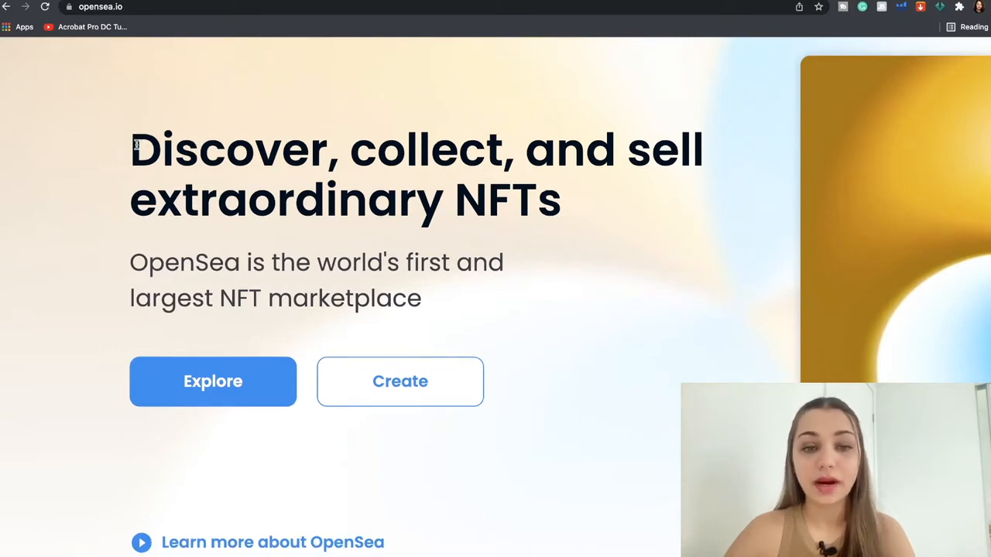
mouse_move(553, 195)
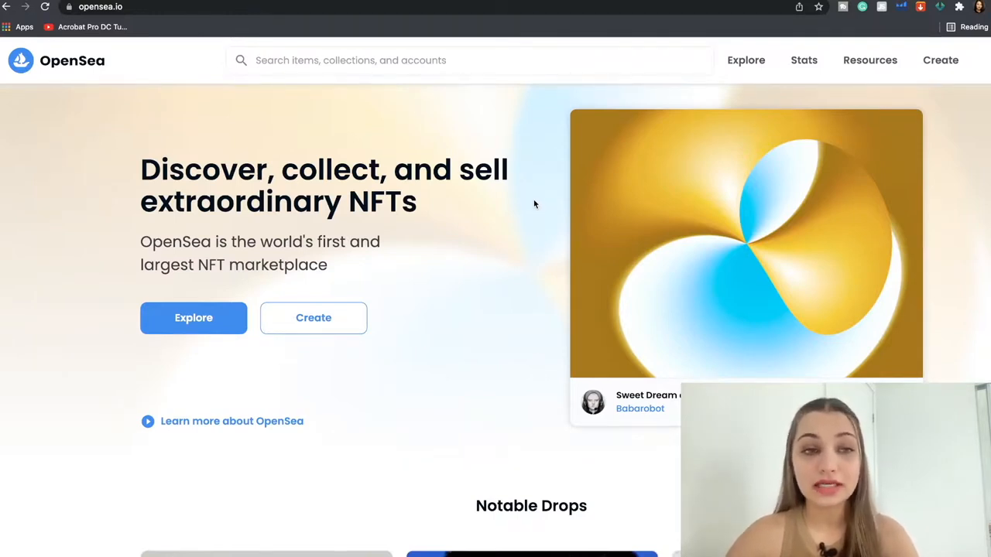
left_click(804, 60)
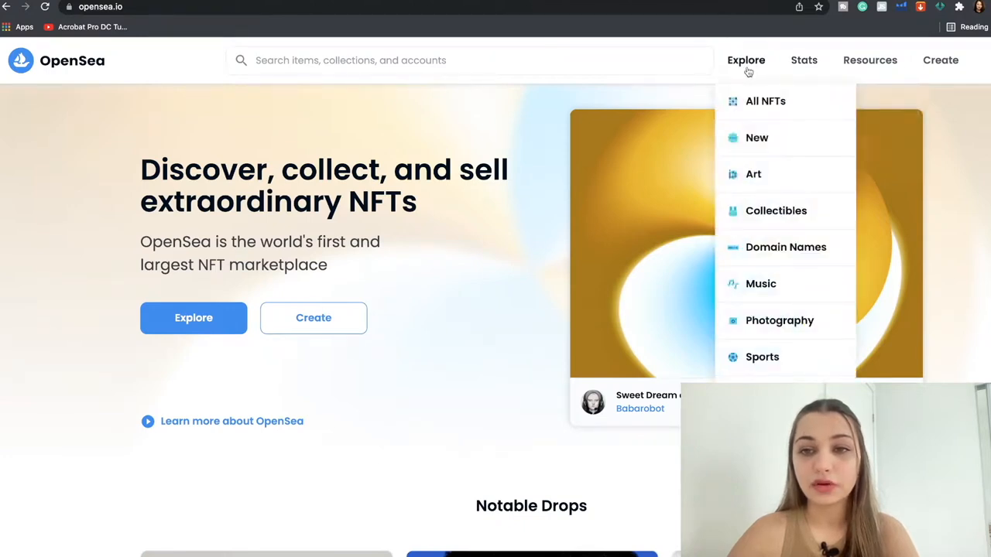
mouse_move(763, 154)
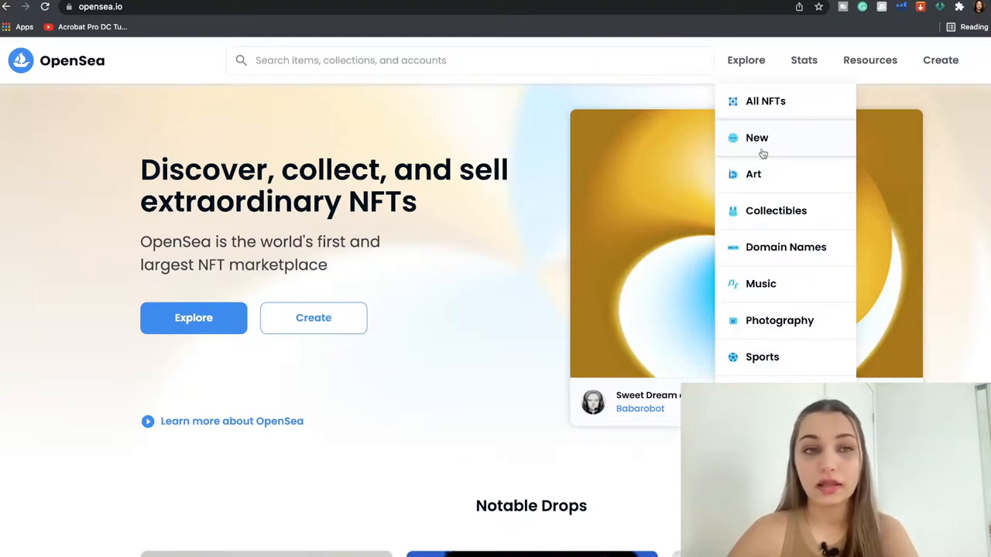
mouse_move(759, 175)
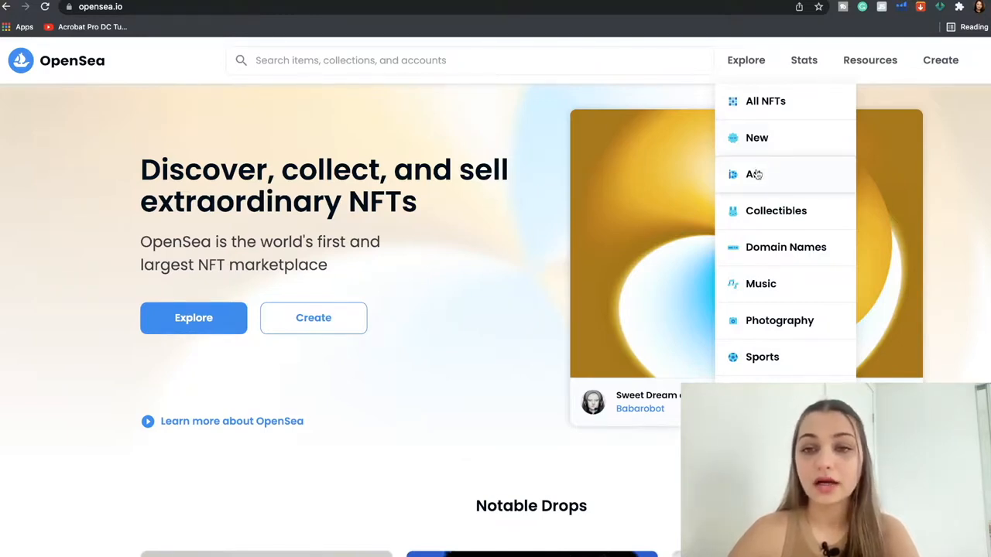
mouse_move(772, 263)
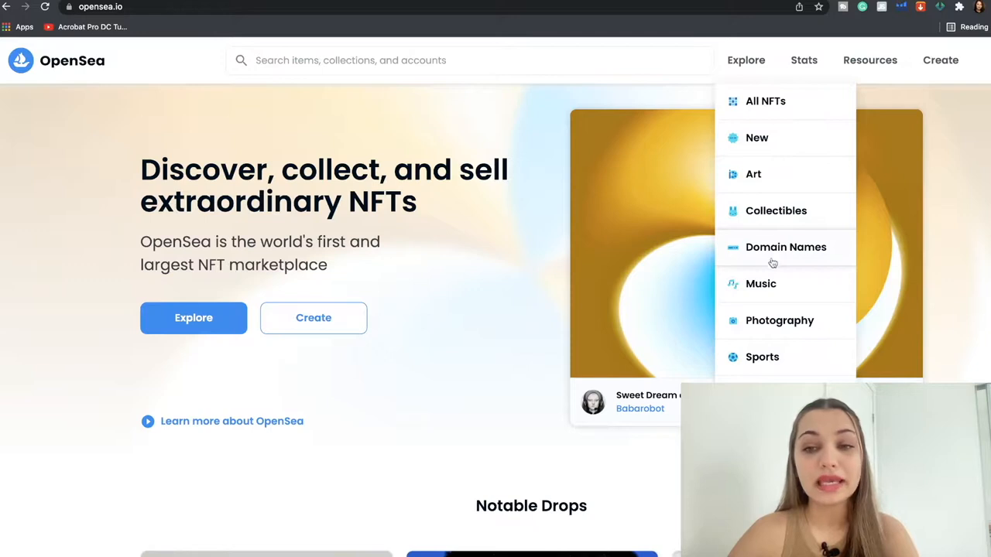
mouse_move(762, 365)
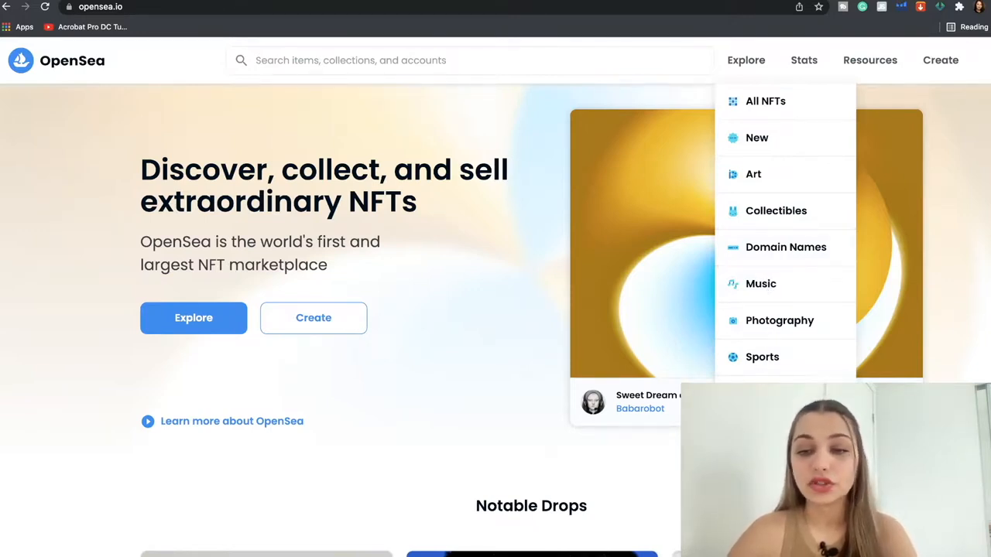
mouse_move(607, 315)
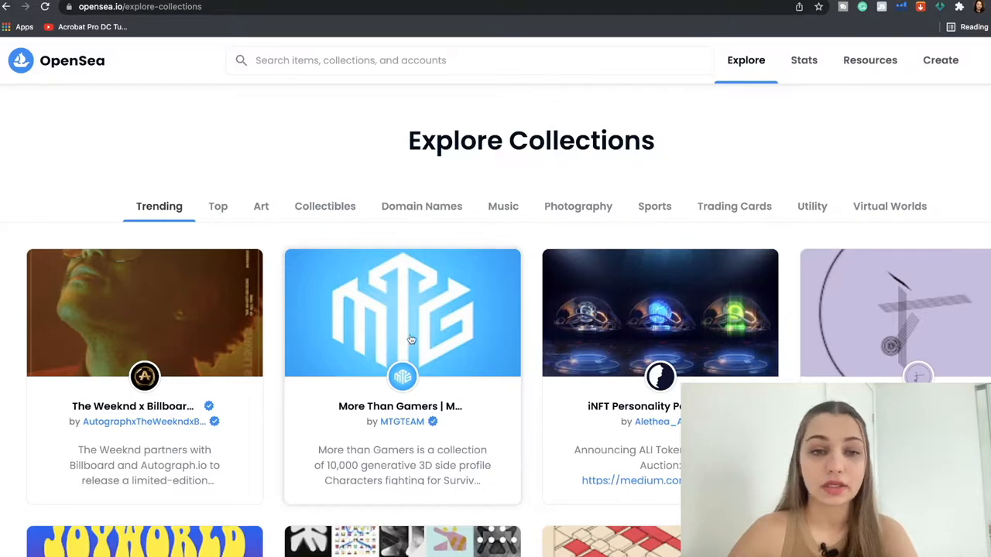
- Switch Explore Collections to the Top ranking, then the Collectibles category
scroll("down", 3)
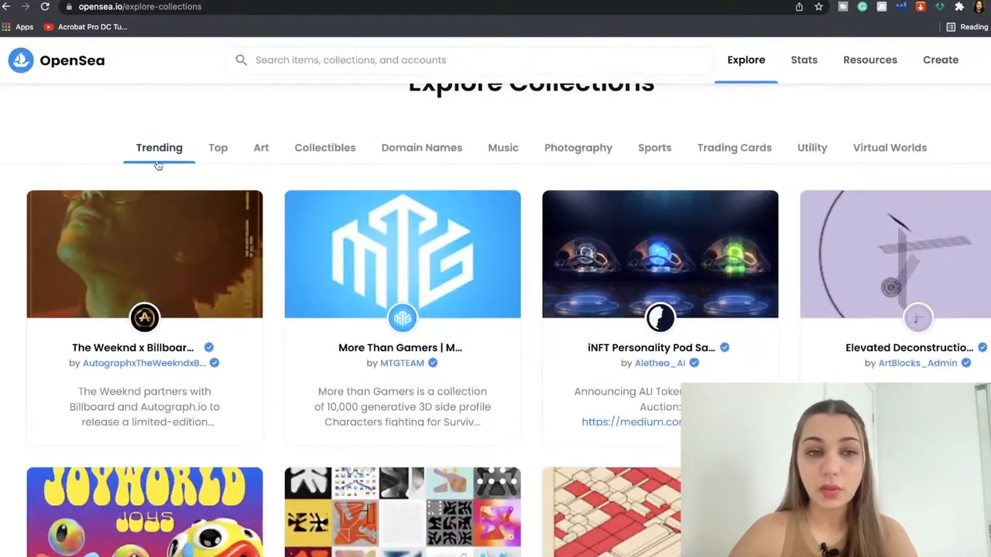
left_click(218, 148)
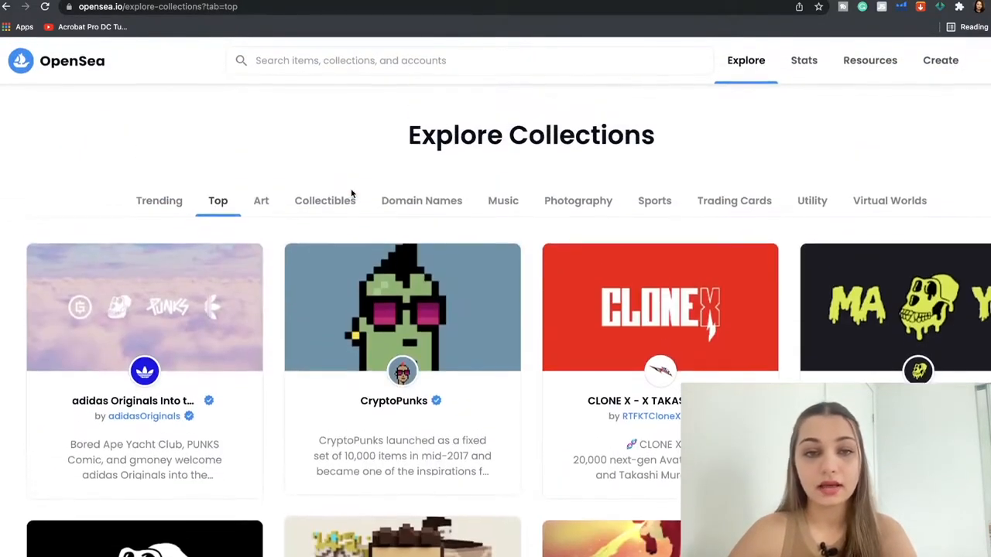
left_click(325, 200)
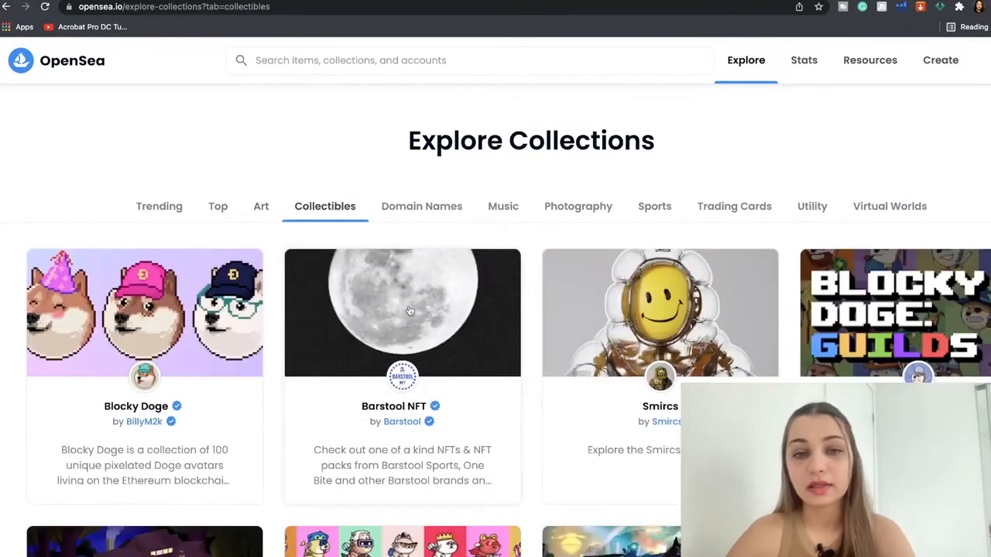
scroll("down", 3)
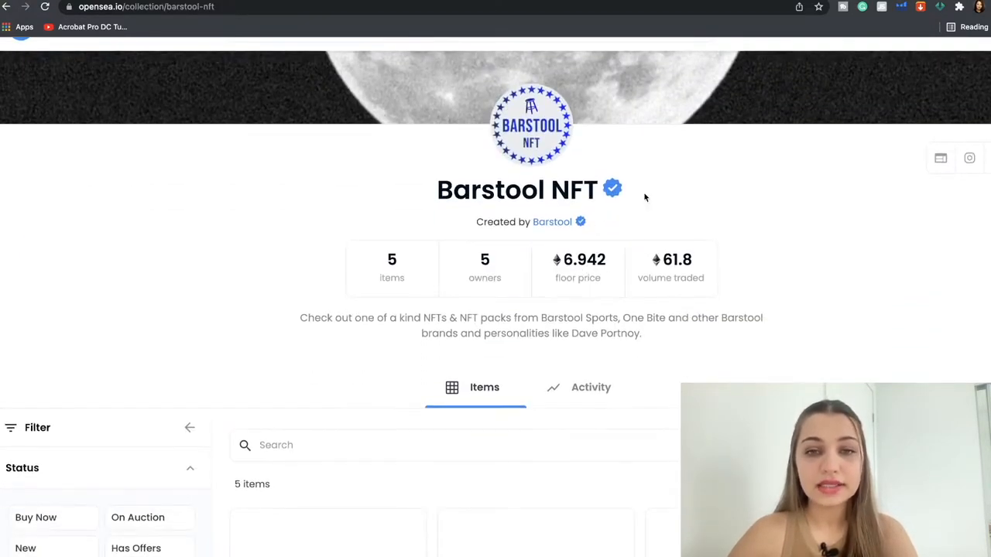
- Scroll through Barstool NFT's stats, description and its five Pardon My Take listings
scroll("up", 3)
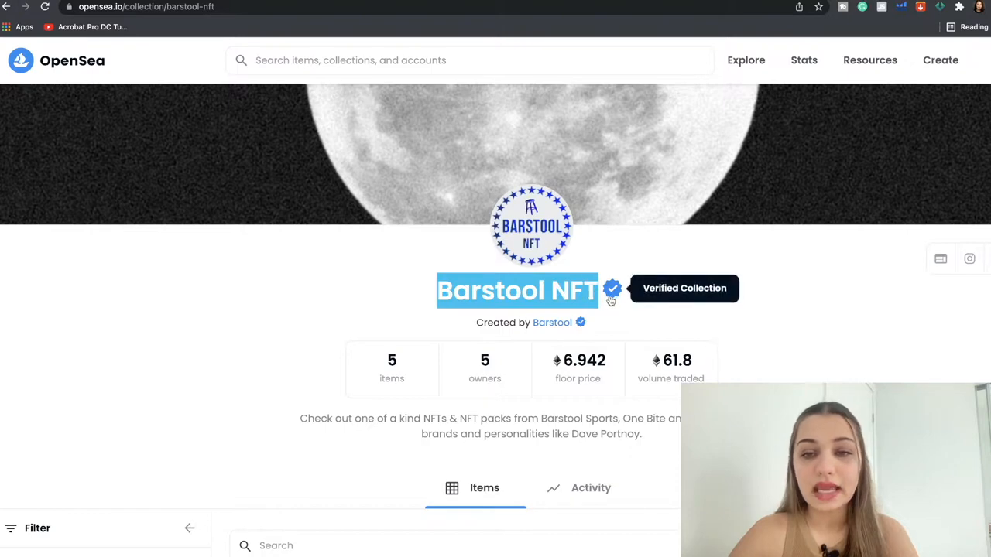
mouse_move(534, 306)
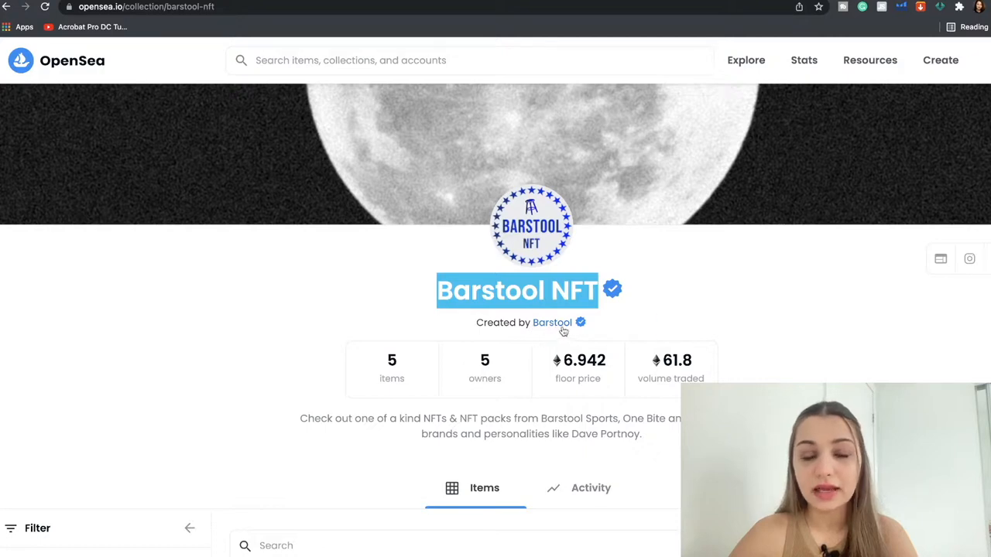
mouse_move(244, 416)
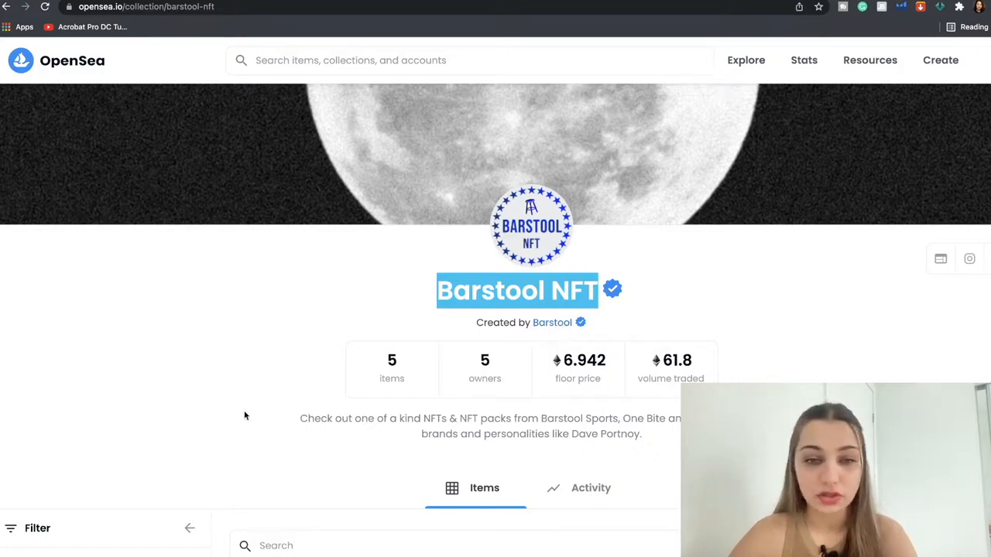
mouse_move(370, 378)
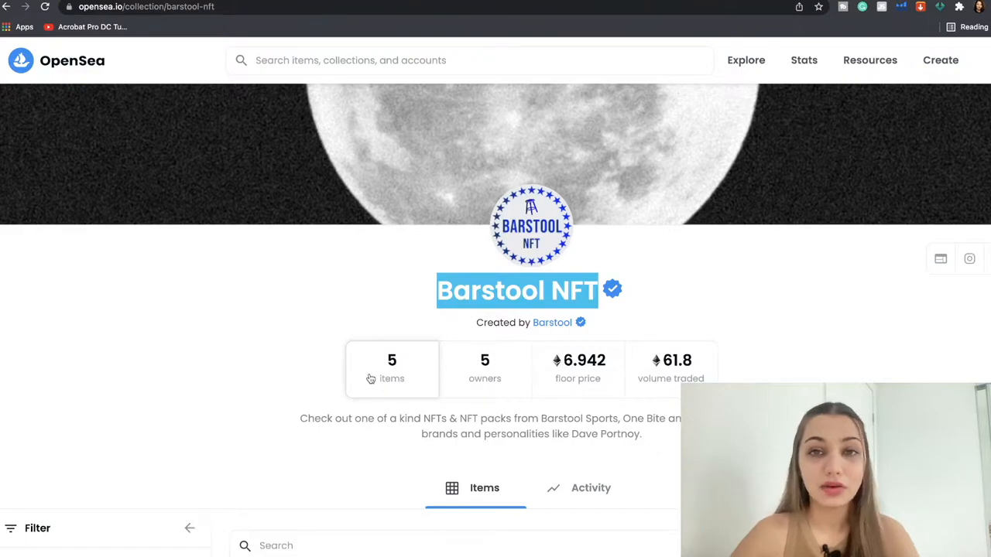
scroll("down", 3)
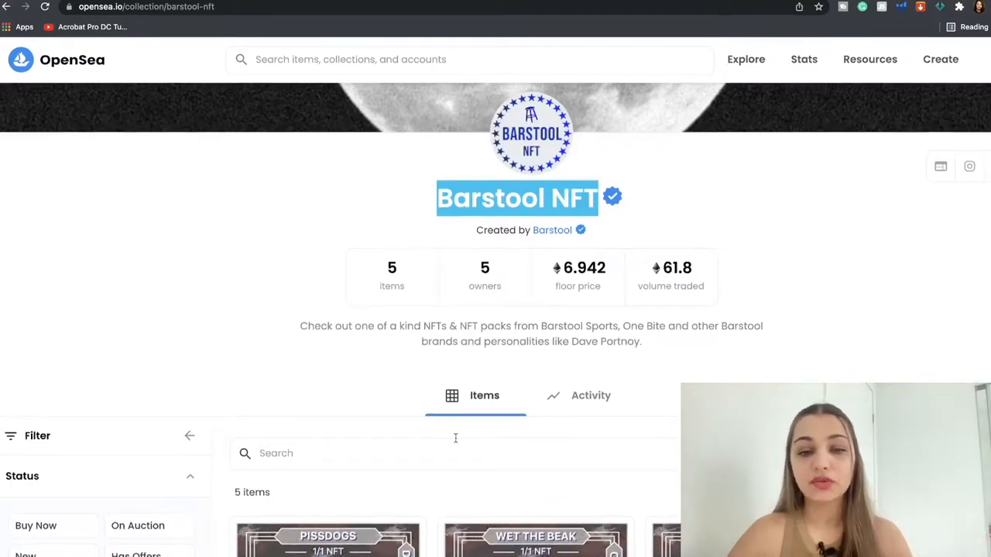
scroll("down", 3)
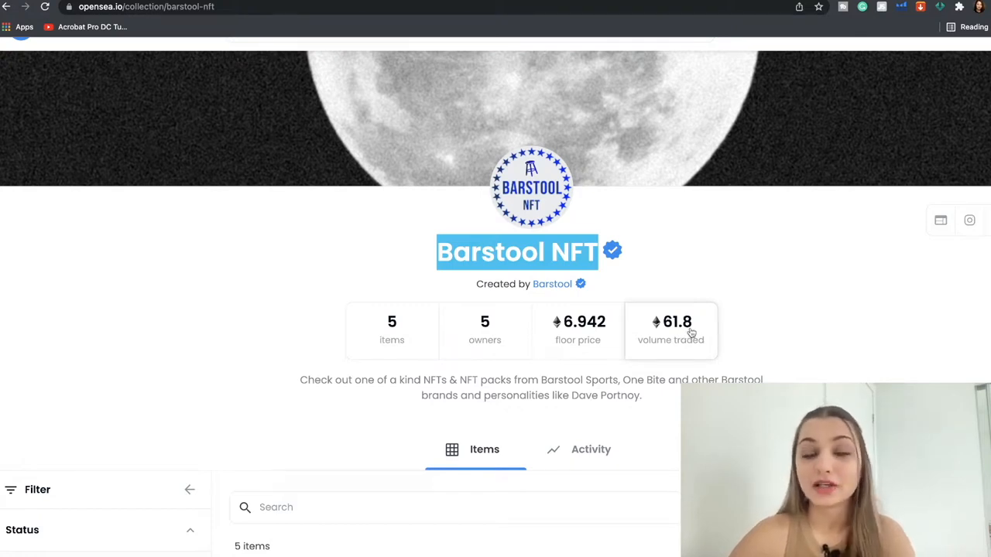
scroll("down", 3)
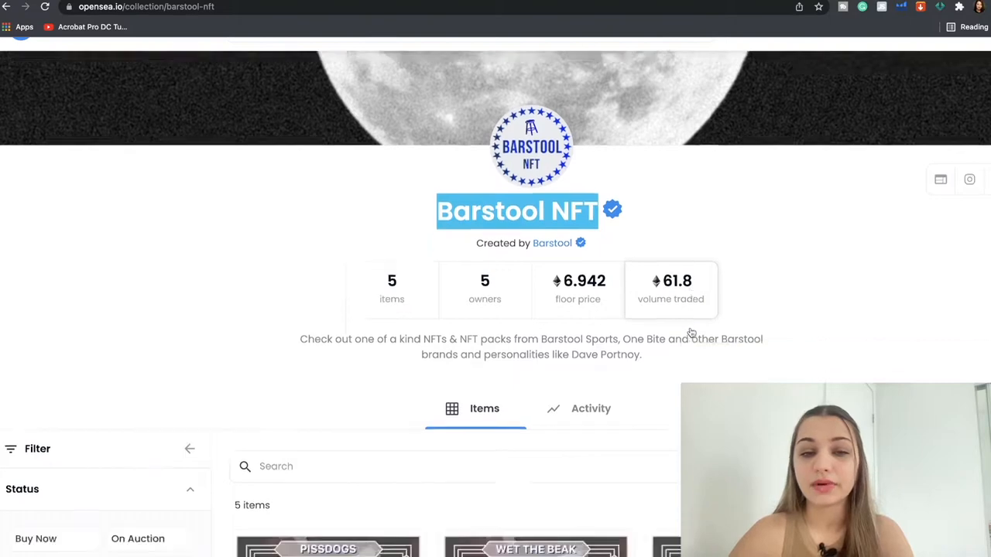
scroll("down", 3)
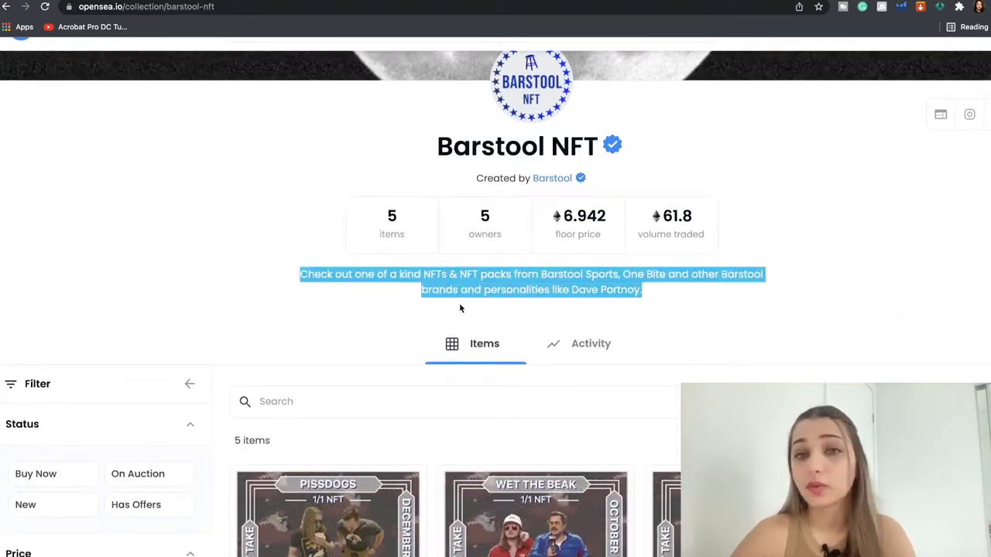
scroll("down", 3)
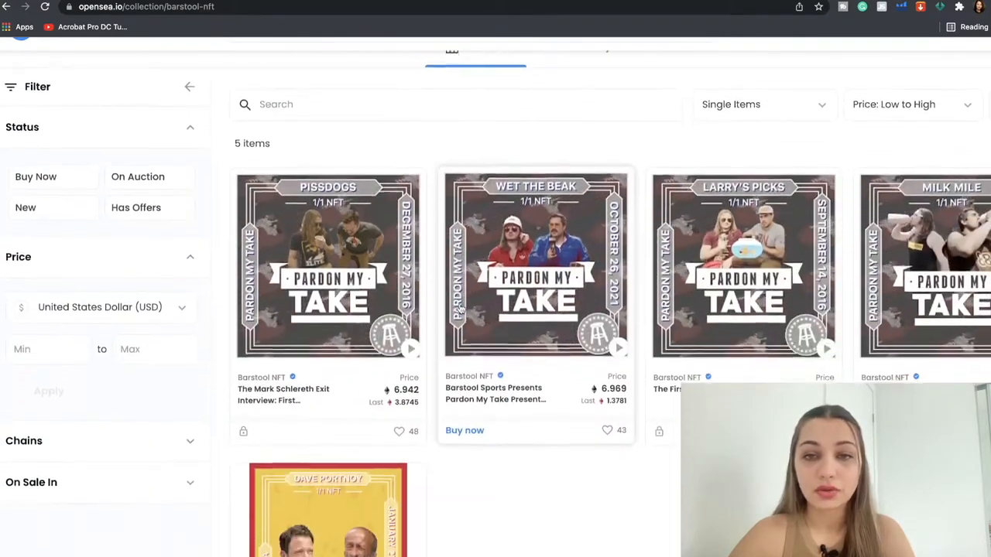
scroll("down", 3)
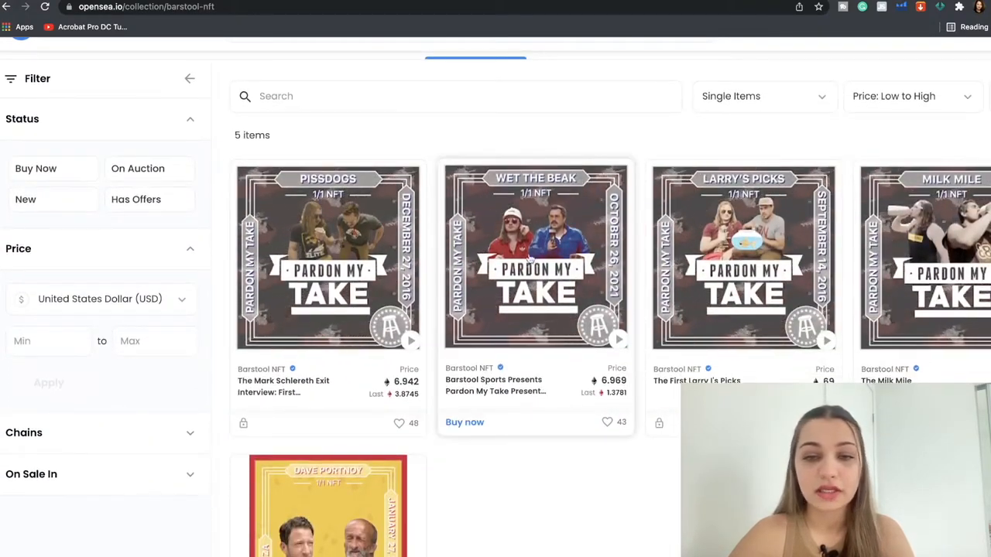
scroll("down", 3)
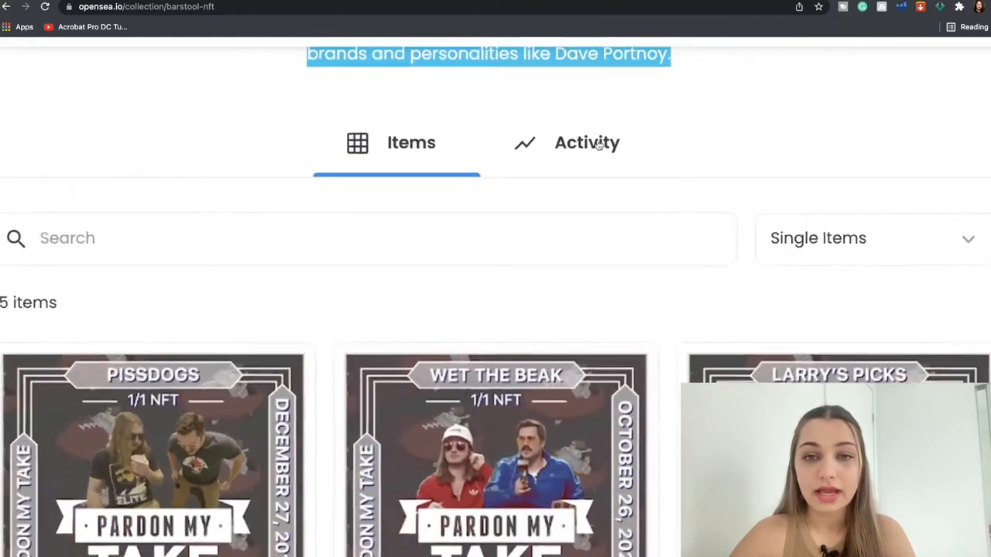
- Show the Barstool collection's sales activity and scroll through its history
left_click(587, 143)
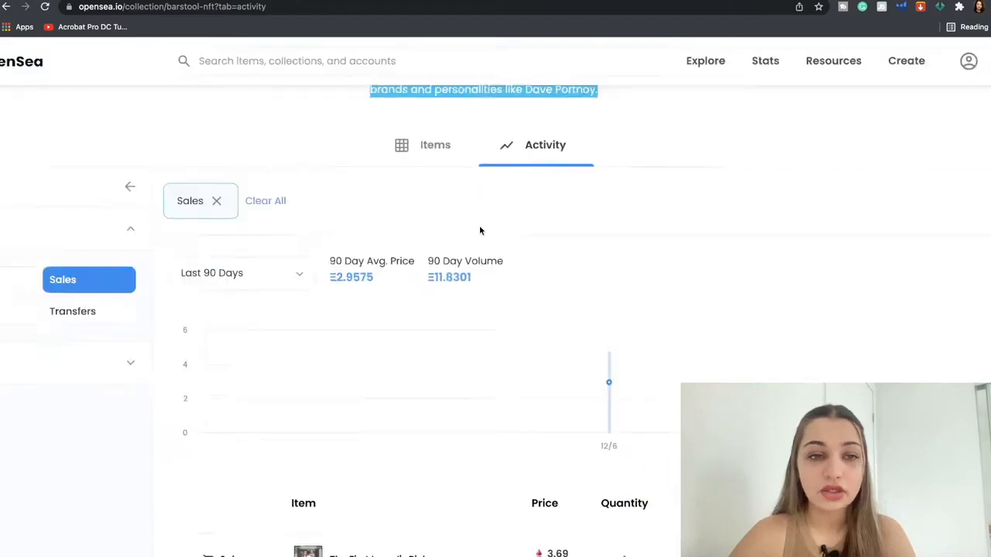
scroll("down", 3)
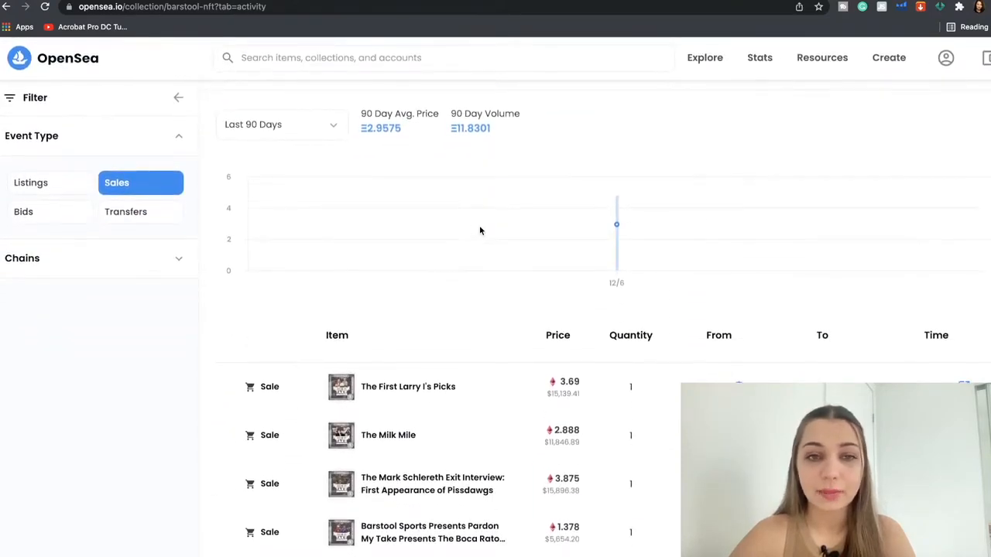
scroll("down", 3)
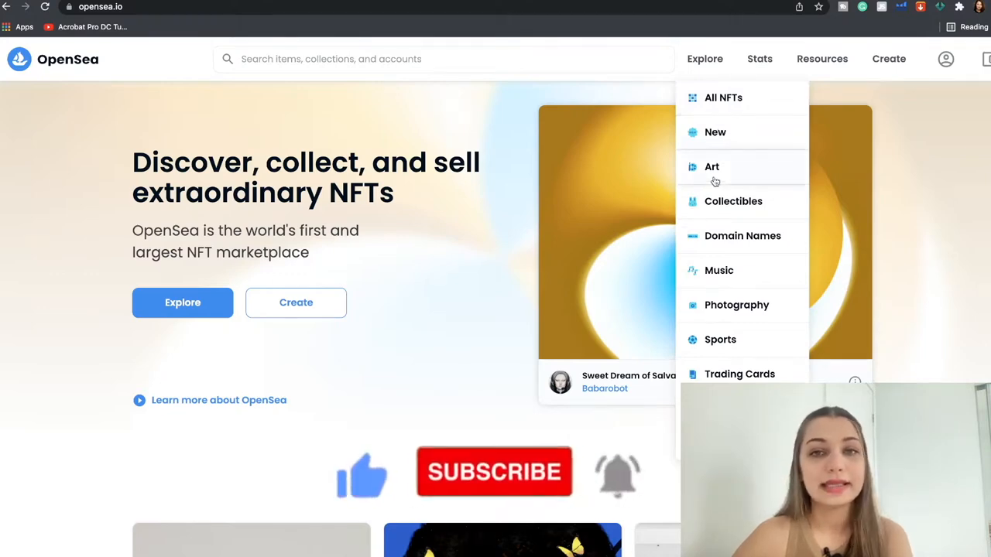
- Open the Art category and scroll down to its trending art collections
left_click(712, 167)
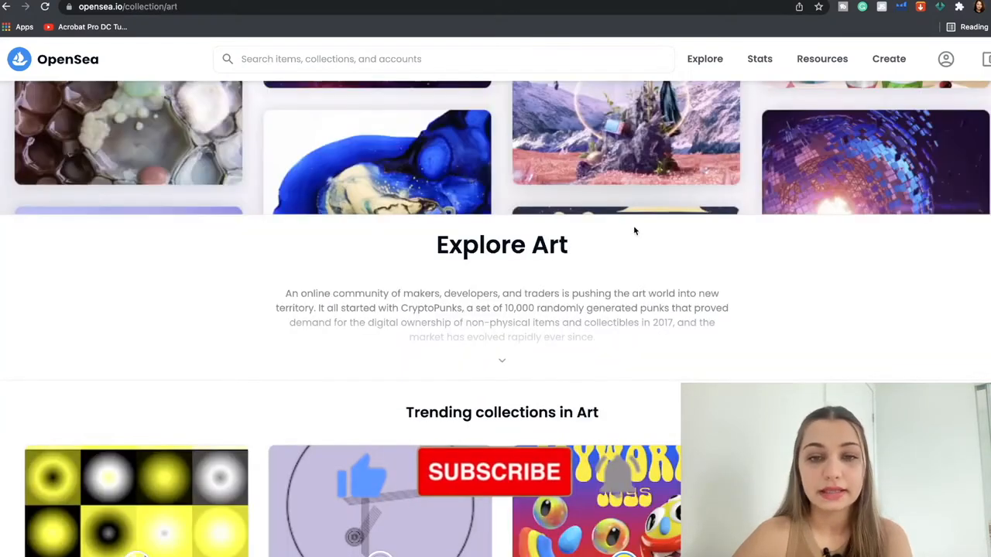
scroll("down", 3)
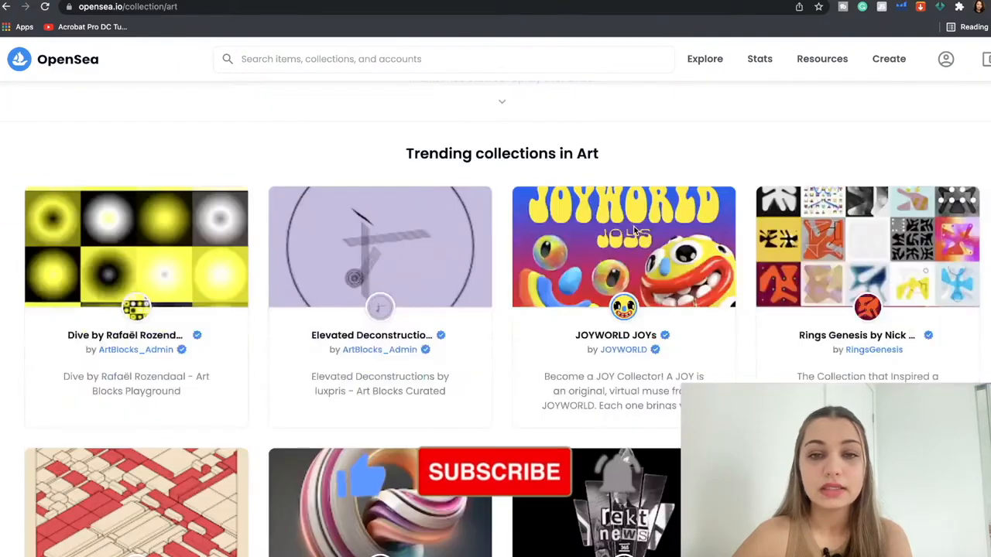
scroll("down", 3)
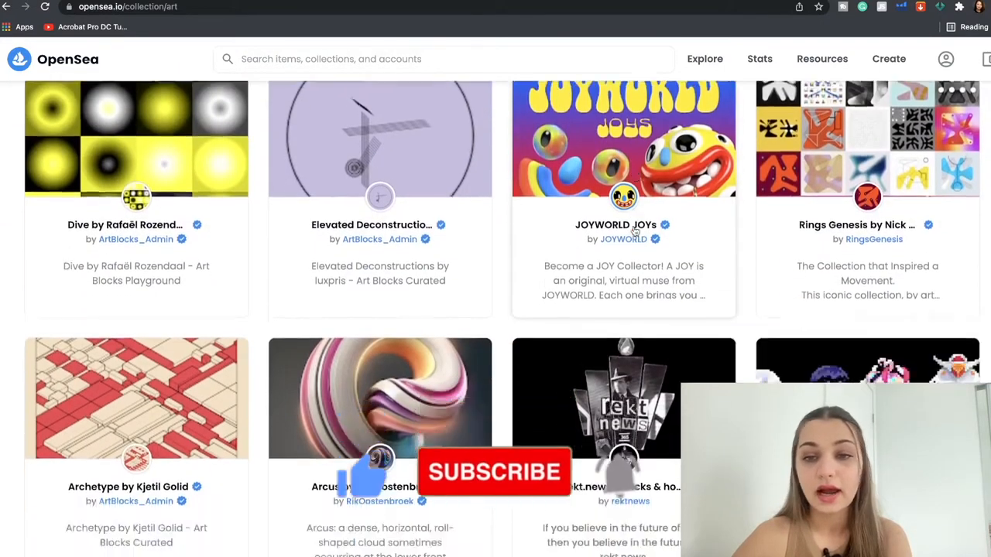
scroll("down", 3)
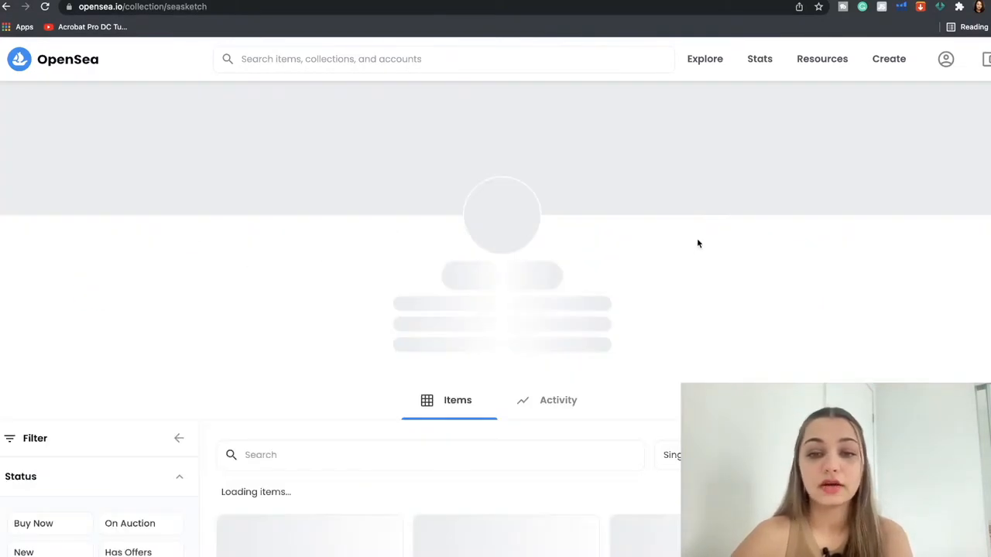
- Filter Sketches of the Sea by Has Offers, leaving only Water Sketch No. 6
scroll("down", 3)
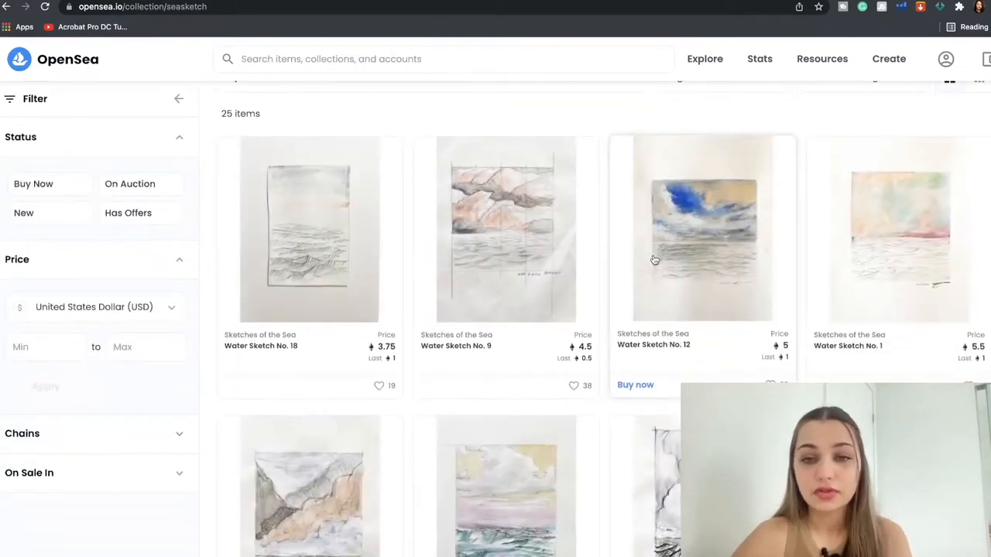
scroll("down", 3)
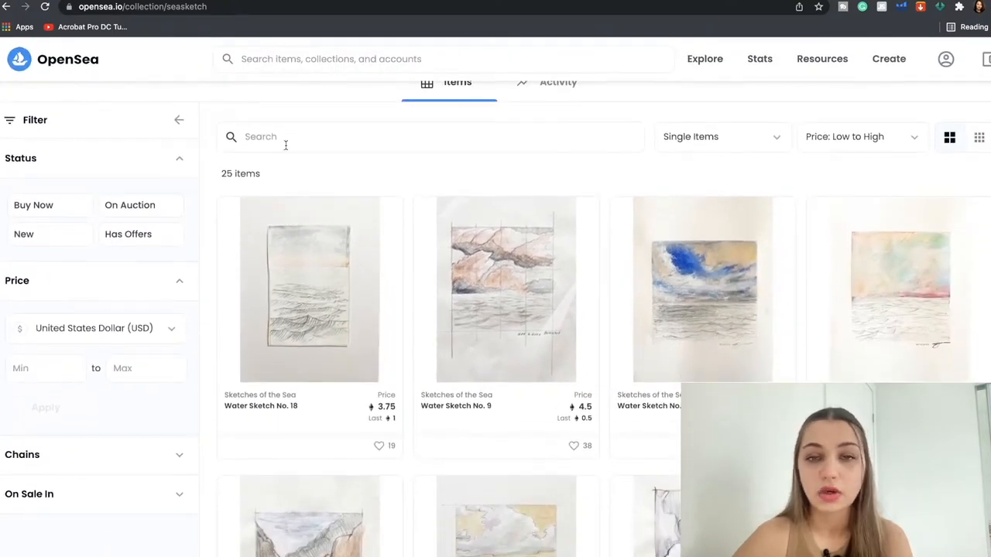
mouse_move(51, 234)
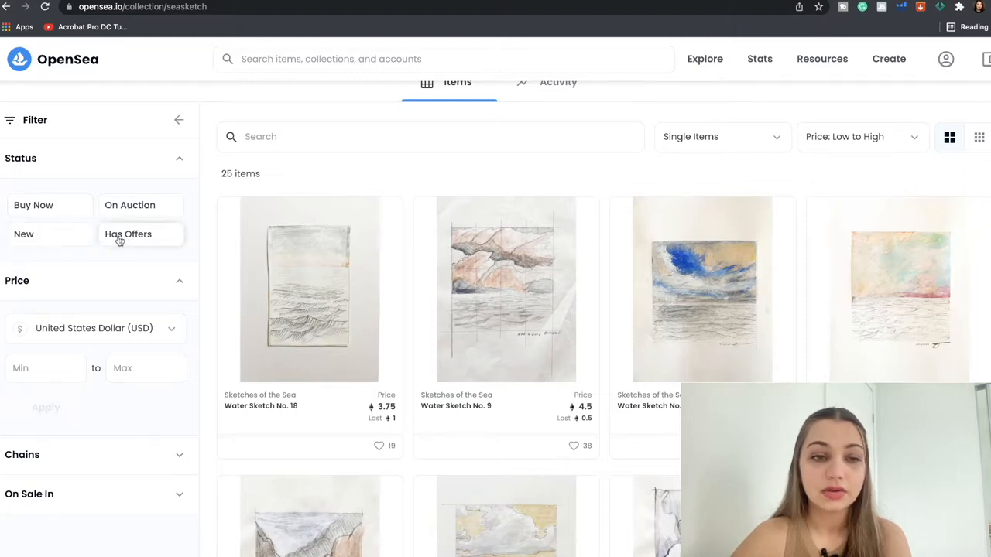
left_click(128, 234)
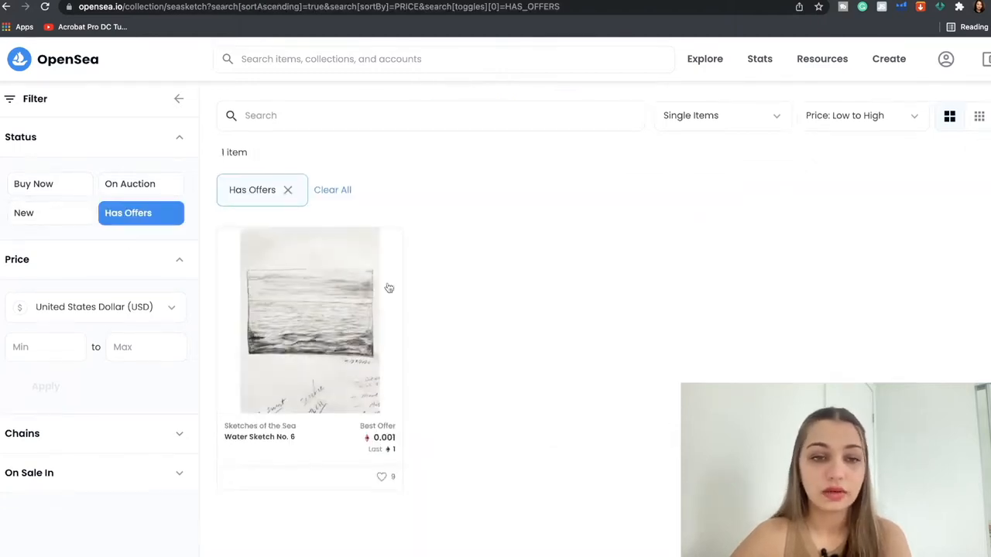
mouse_move(388, 241)
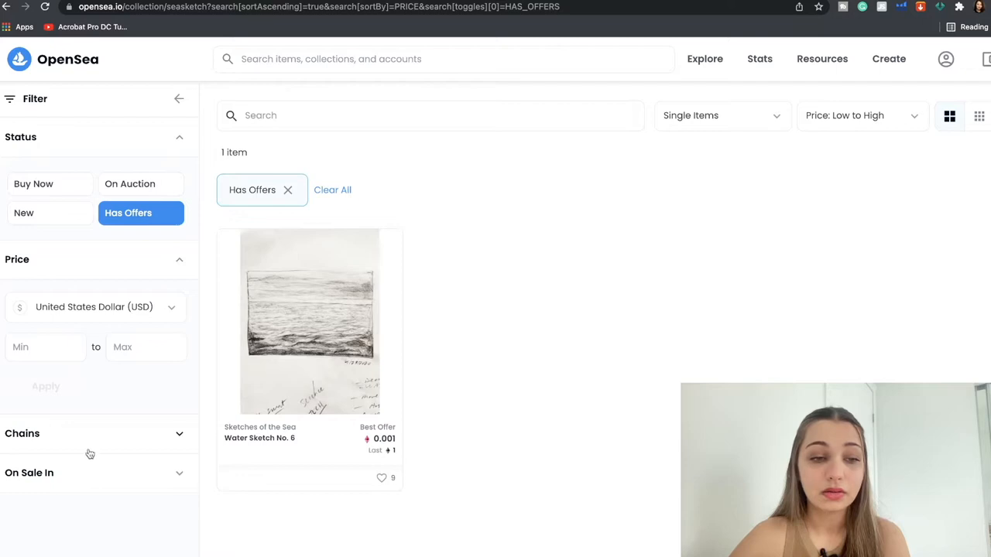
left_click(22, 434)
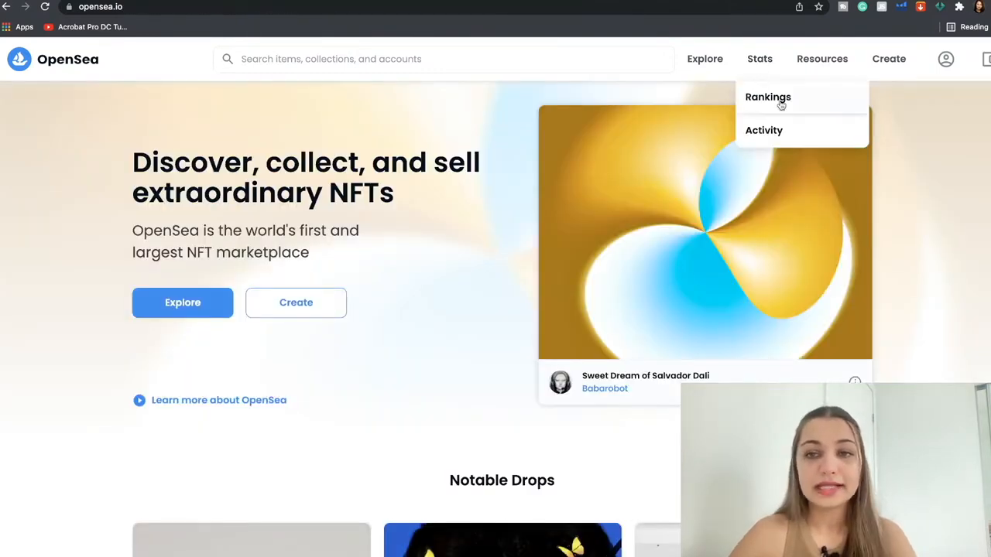
left_click(768, 97)
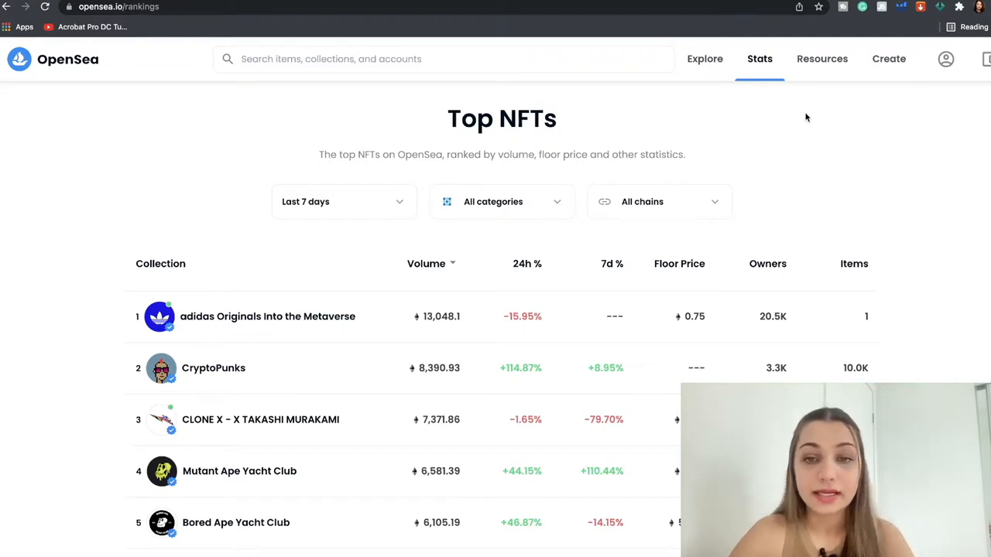
scroll("down", 3)
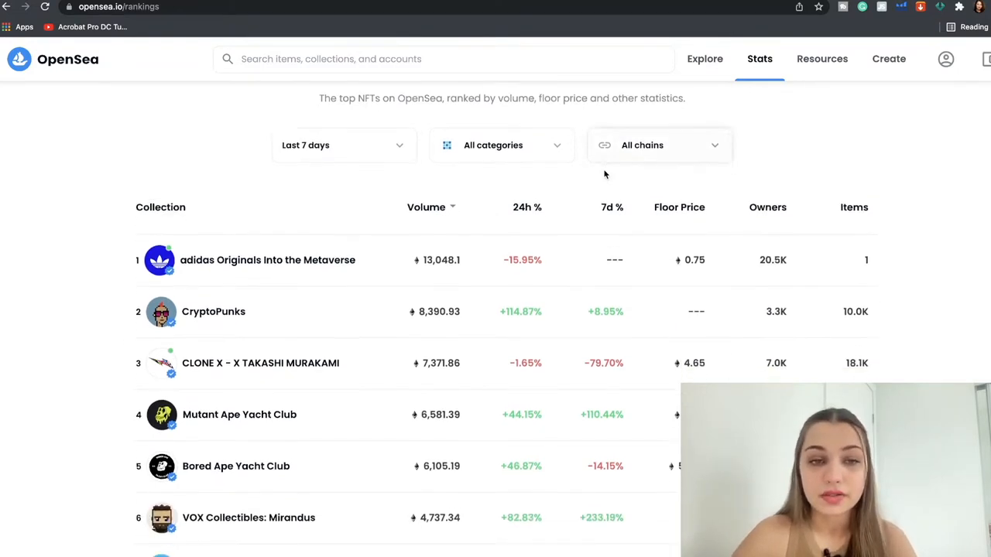
scroll("down", 3)
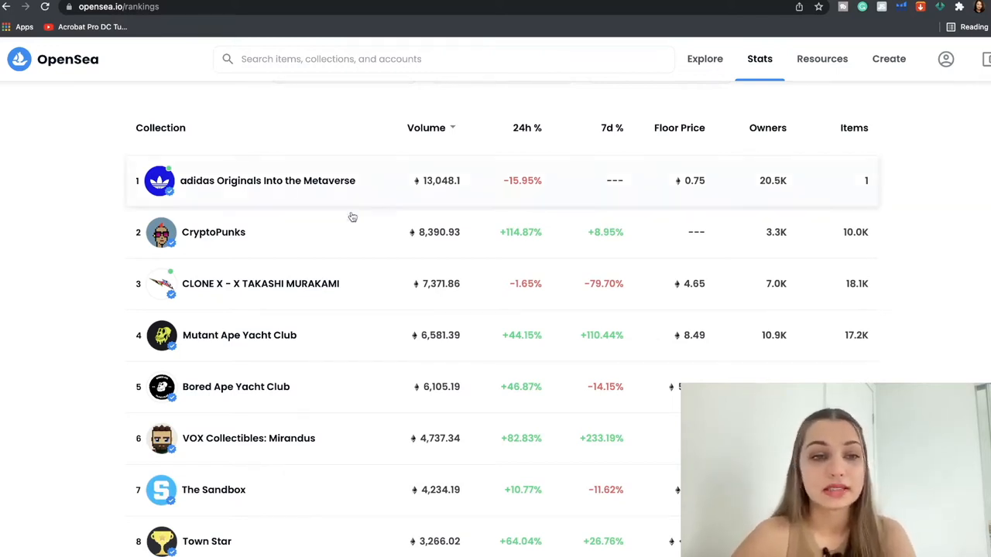
mouse_move(199, 193)
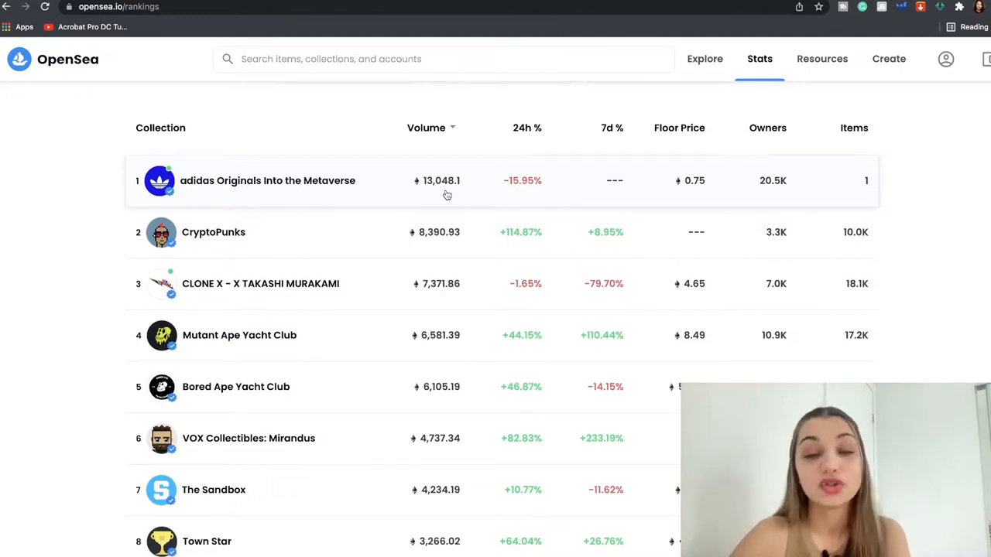
mouse_move(542, 186)
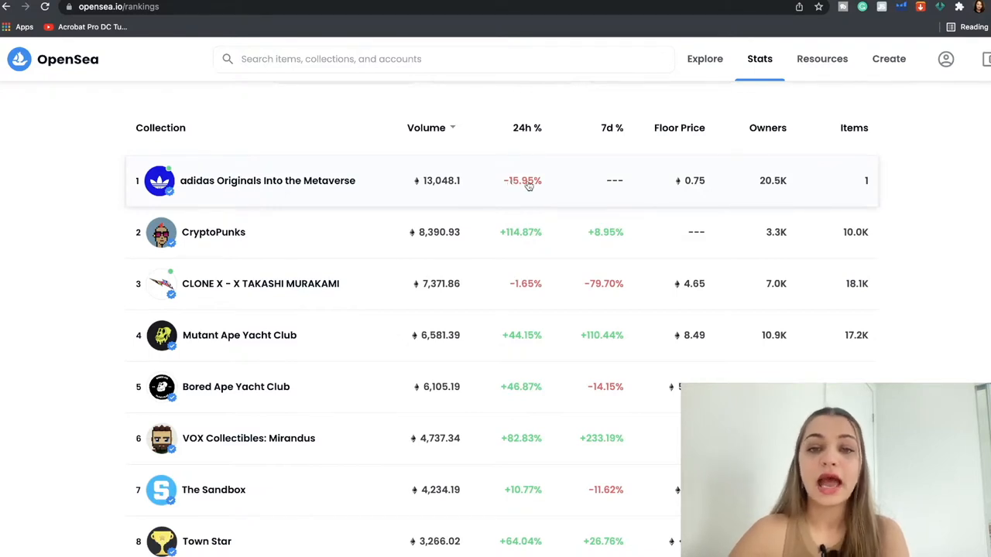
mouse_move(664, 192)
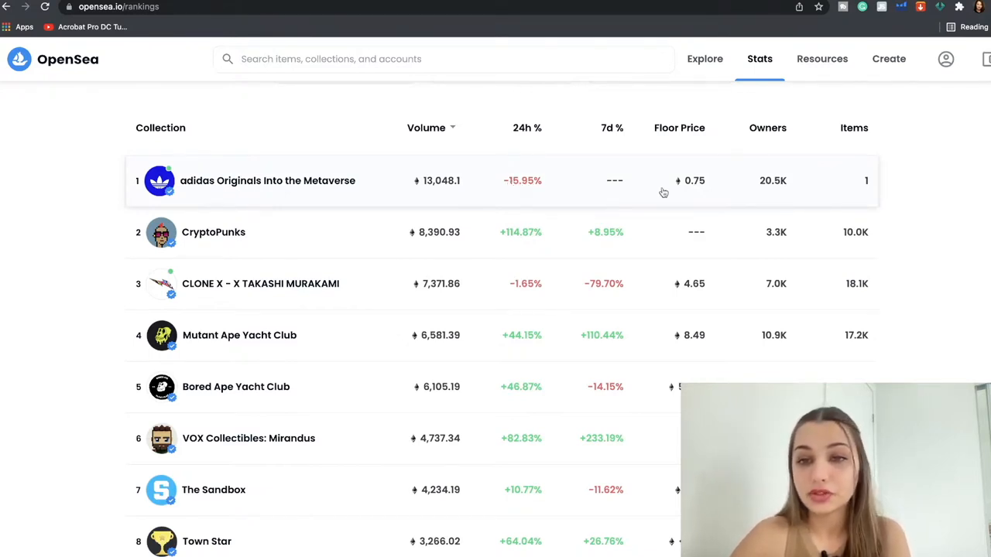
mouse_move(709, 192)
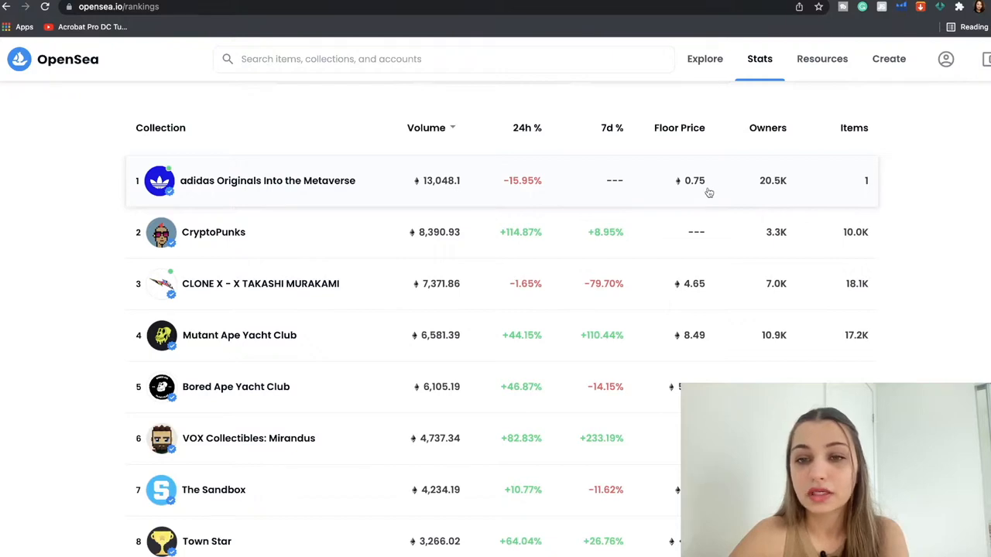
mouse_move(773, 186)
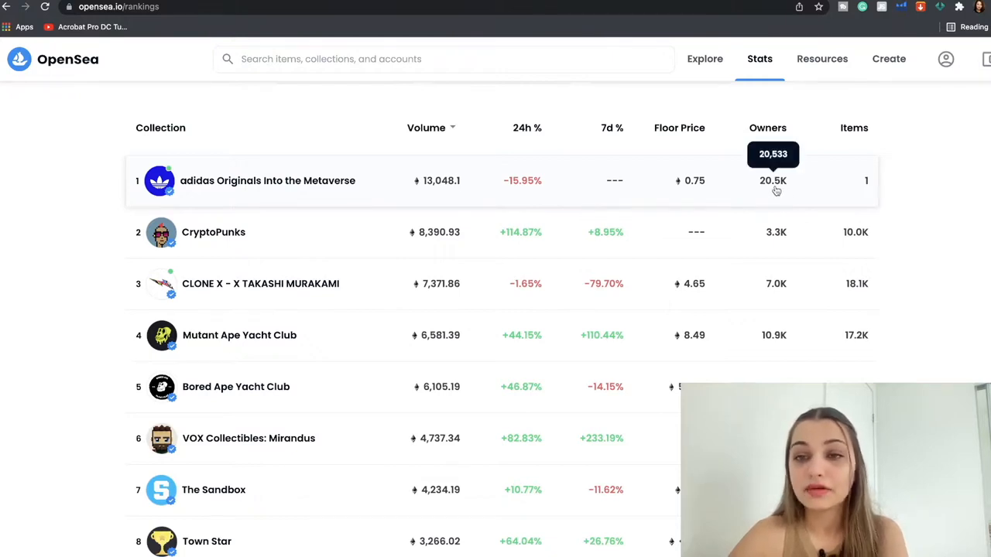
mouse_move(226, 254)
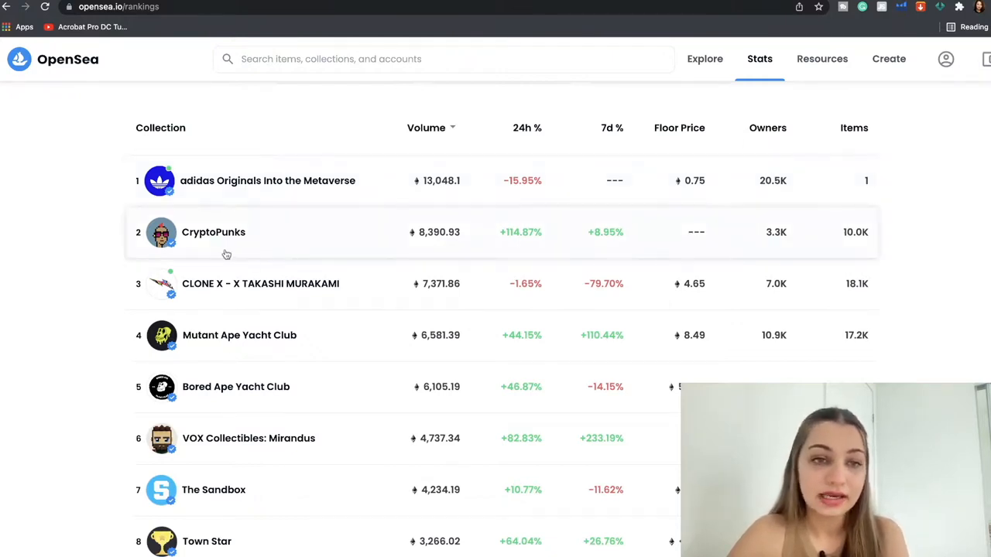
scroll("down", 3)
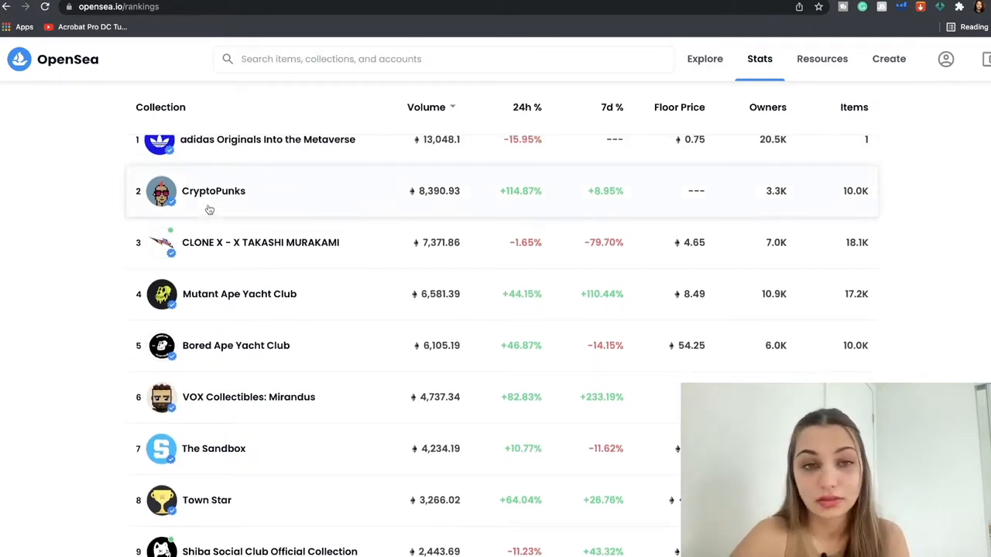
mouse_move(448, 214)
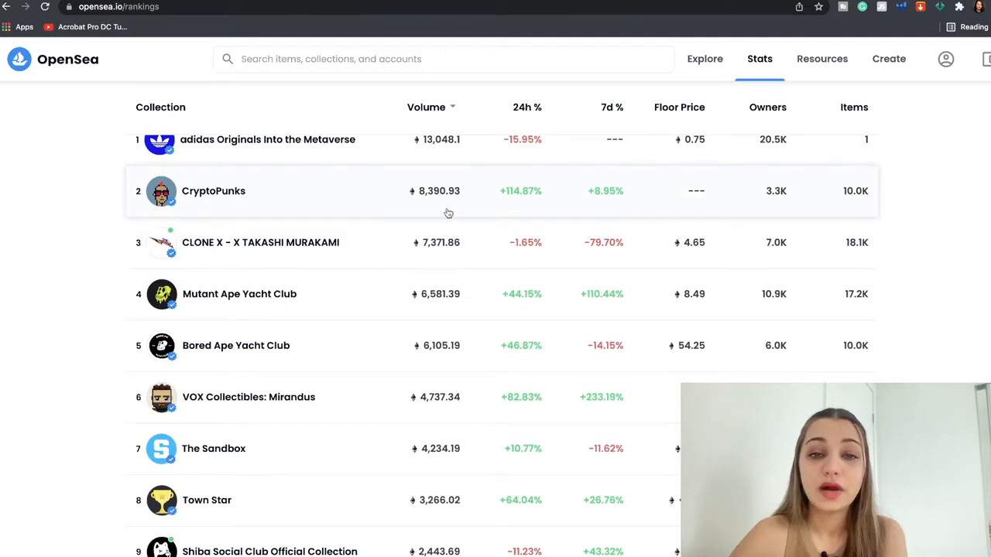
mouse_move(453, 203)
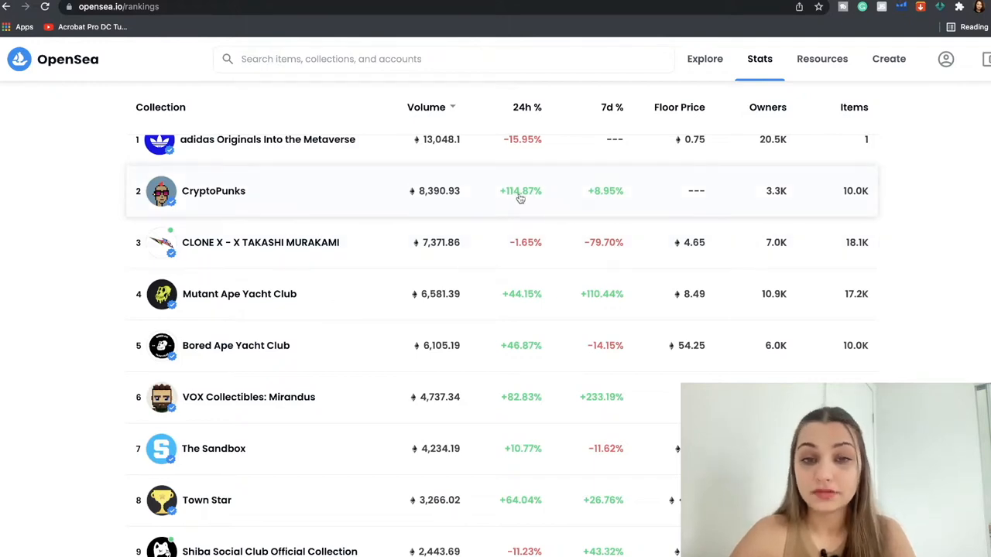
mouse_move(521, 186)
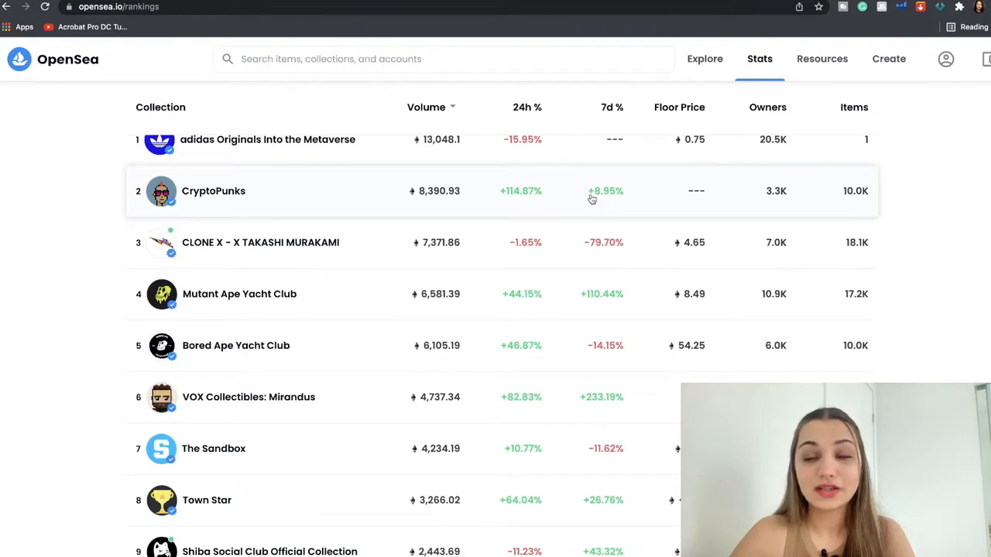
mouse_move(617, 193)
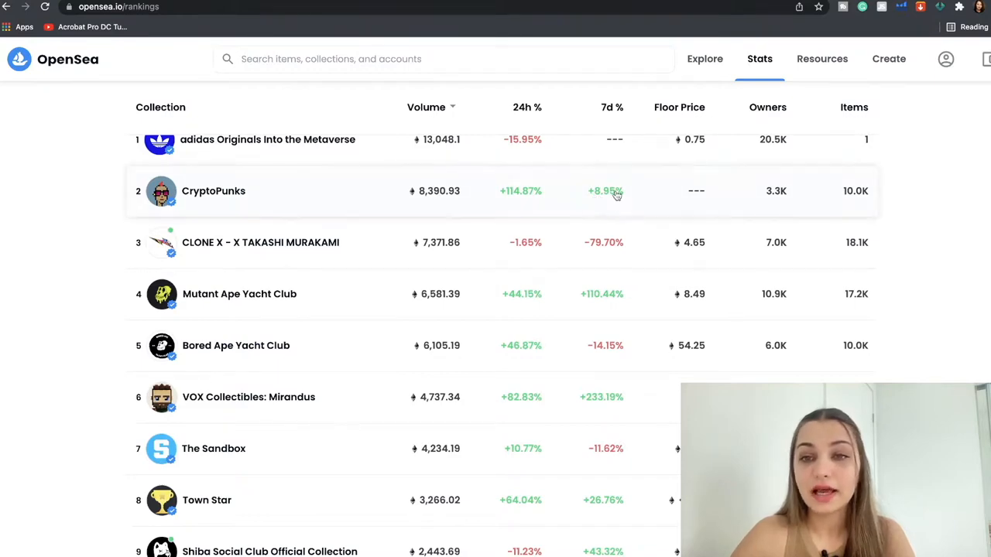
scroll("down", 3)
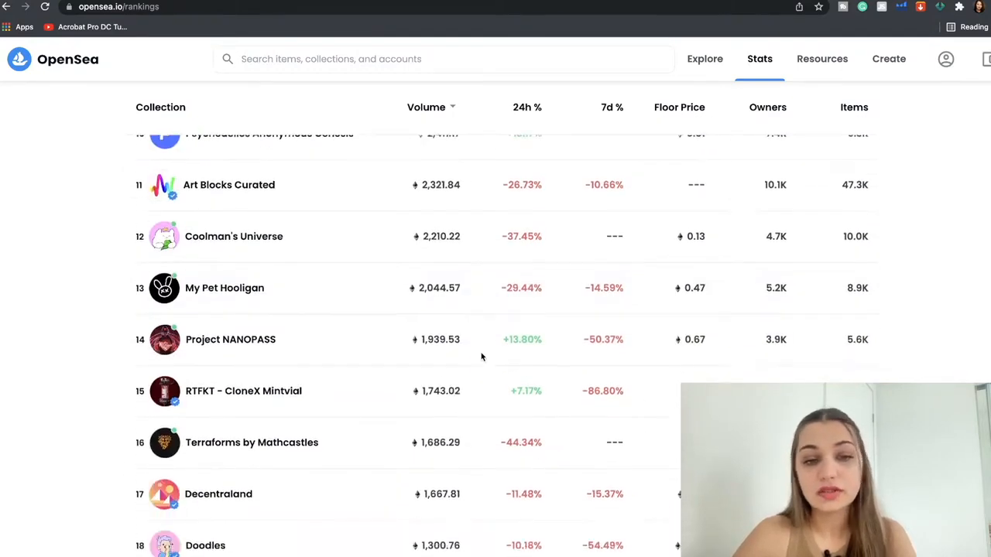
scroll("down", 3)
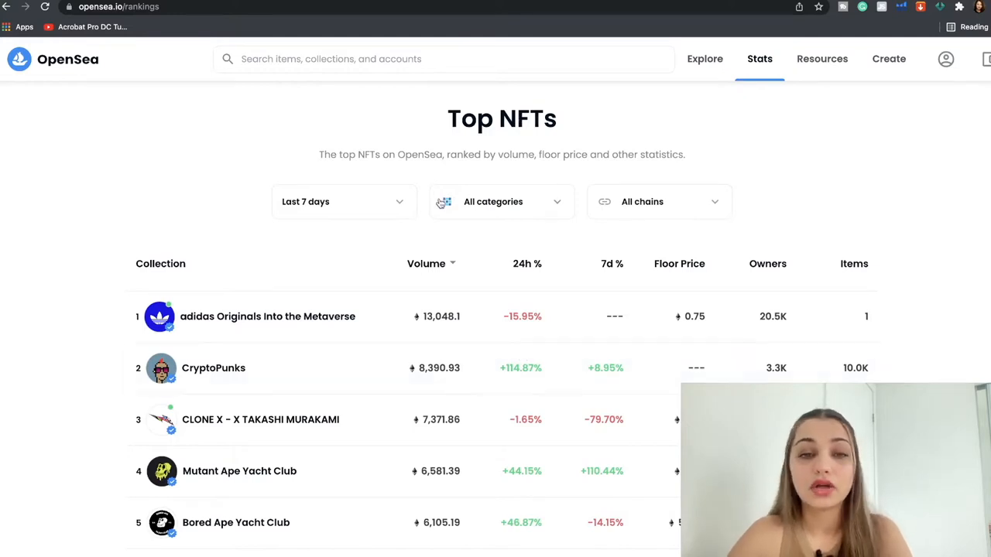
- Change the Rankings time period from Last 7 days to Last 30 days
left_click(343, 201)
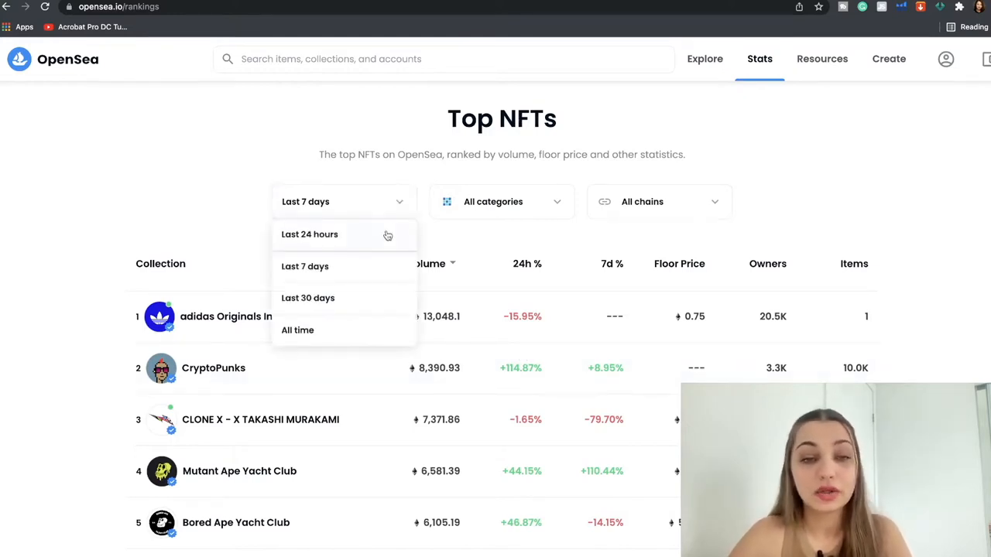
left_click(307, 298)
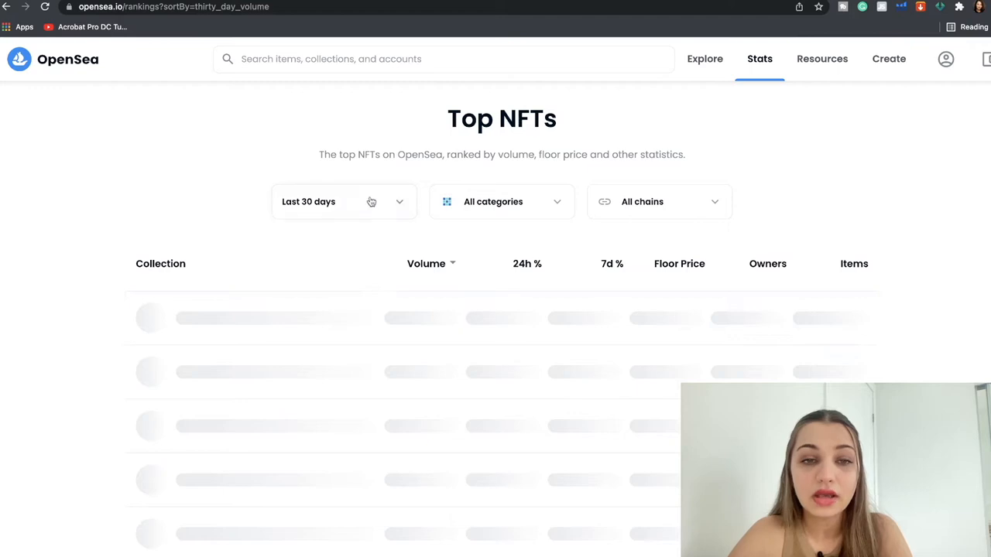
left_click(344, 201)
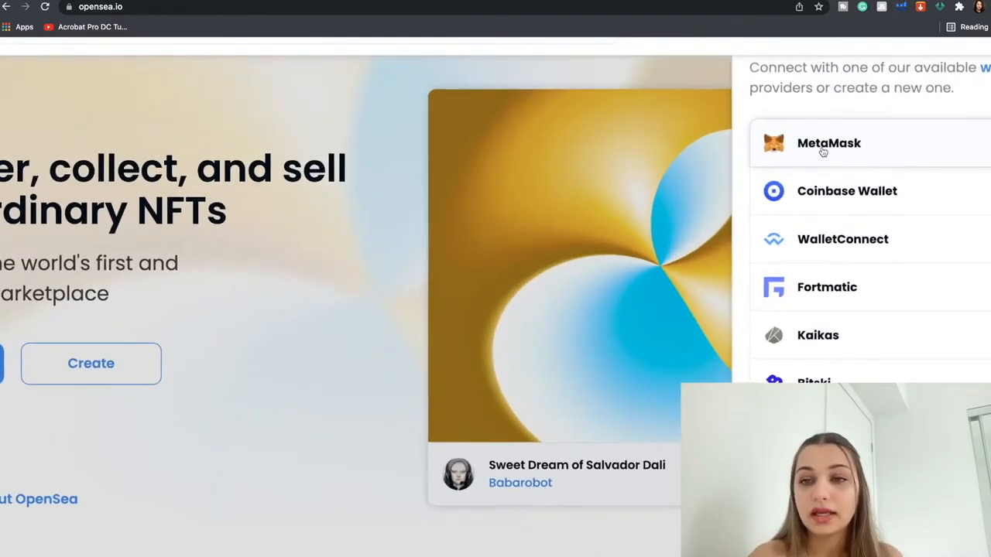
- Scroll the wallet provider list, including MetaMask and Coinbase Wallet
scroll("down", 3)
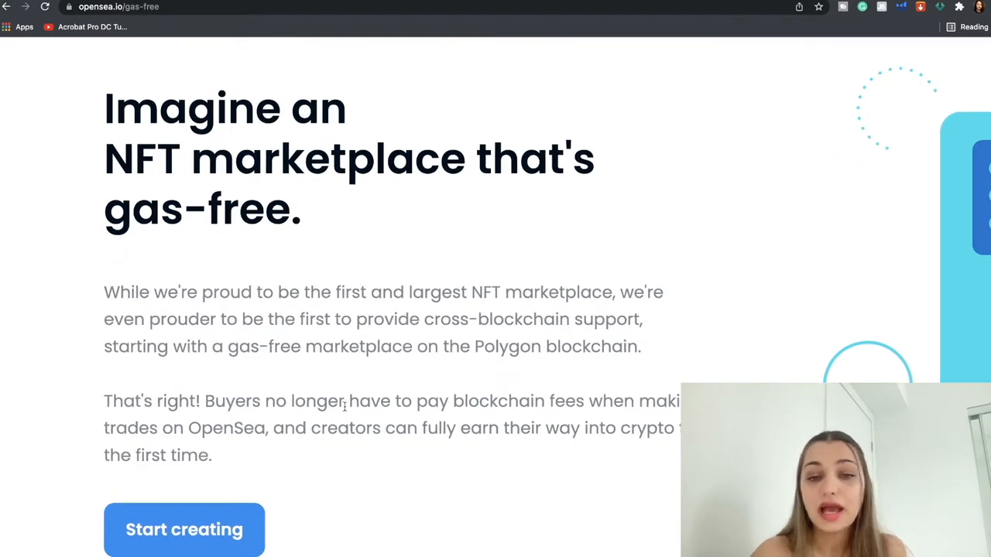
mouse_move(313, 424)
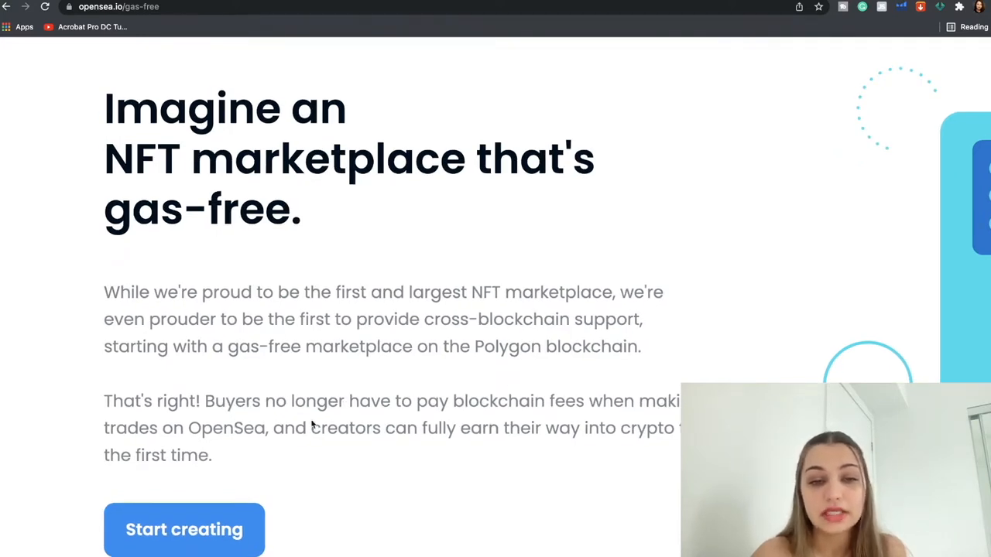
- Highlight the gas-free page's sentence about creators earning crypto and scroll the page
left_click_drag(273, 428, 211, 455)
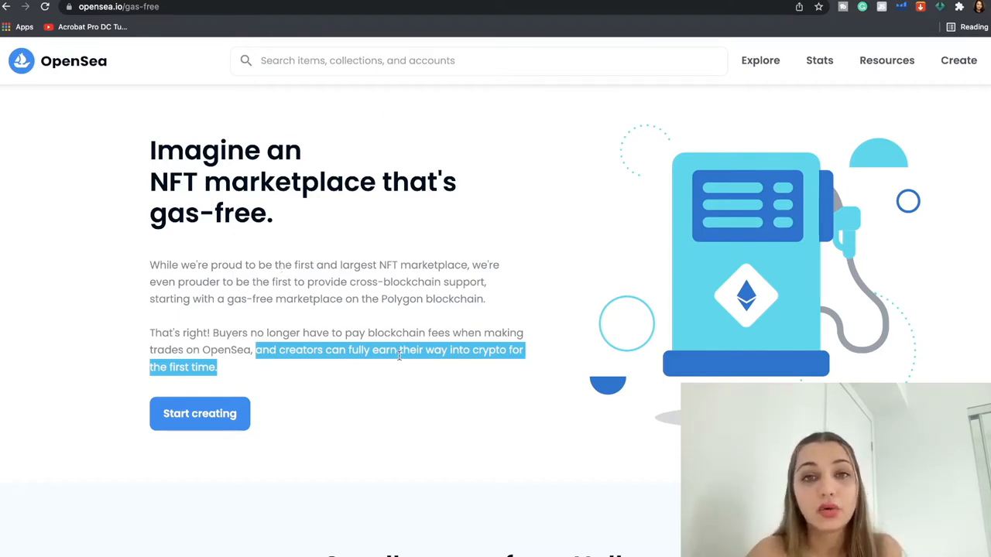
mouse_move(365, 184)
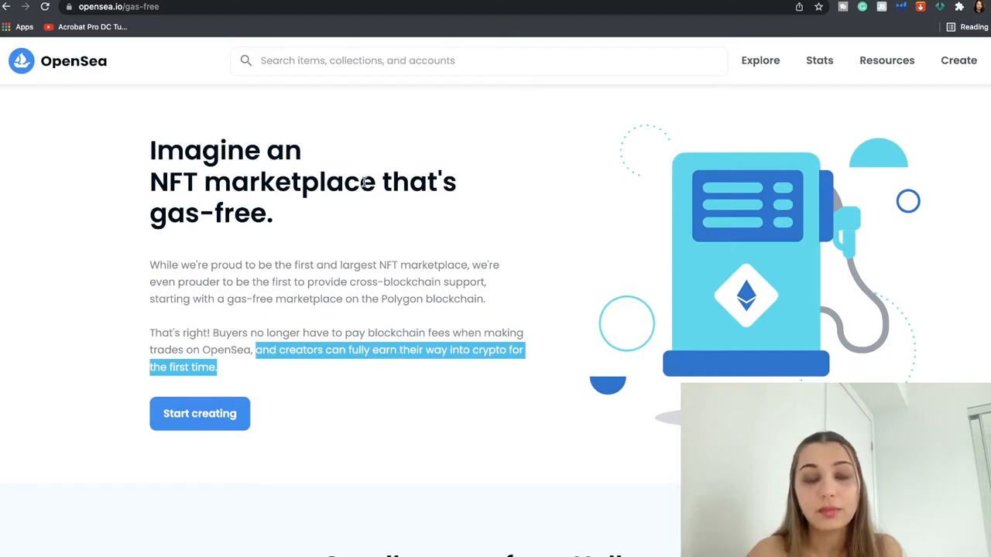
scroll("down", 3)
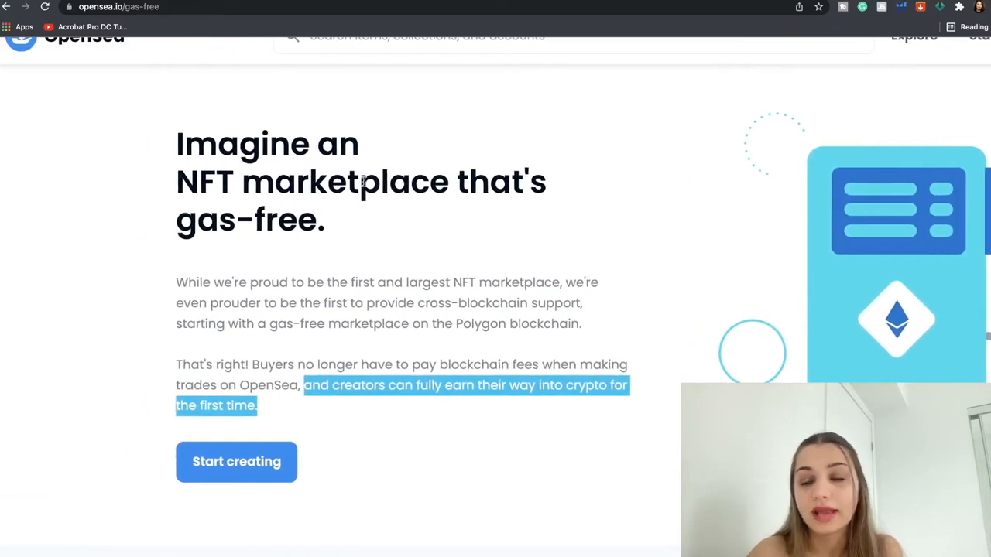
left_click(25, 6)
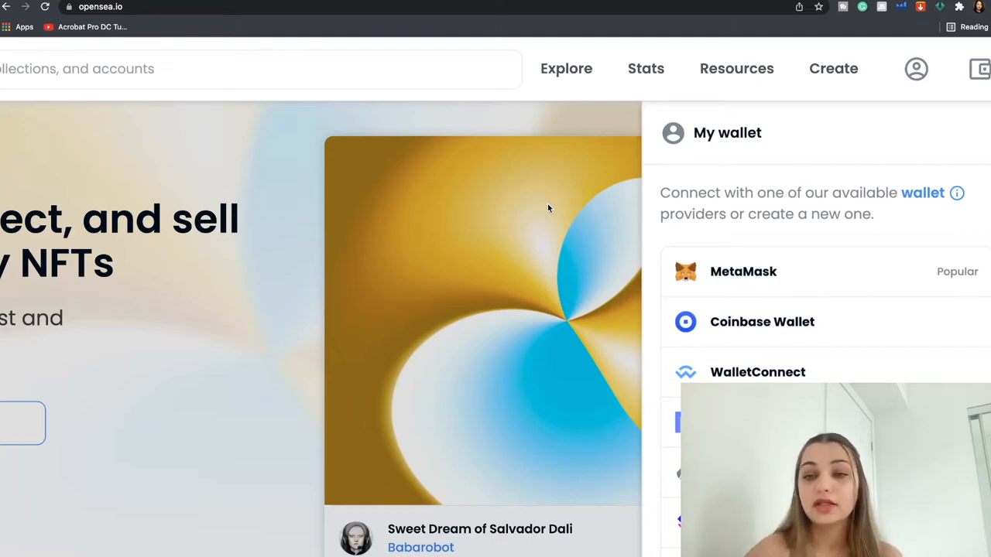
- Scroll the My wallet panel down to Fortmatic, Kaikas, Bitski and Venly
scroll("down", 3)
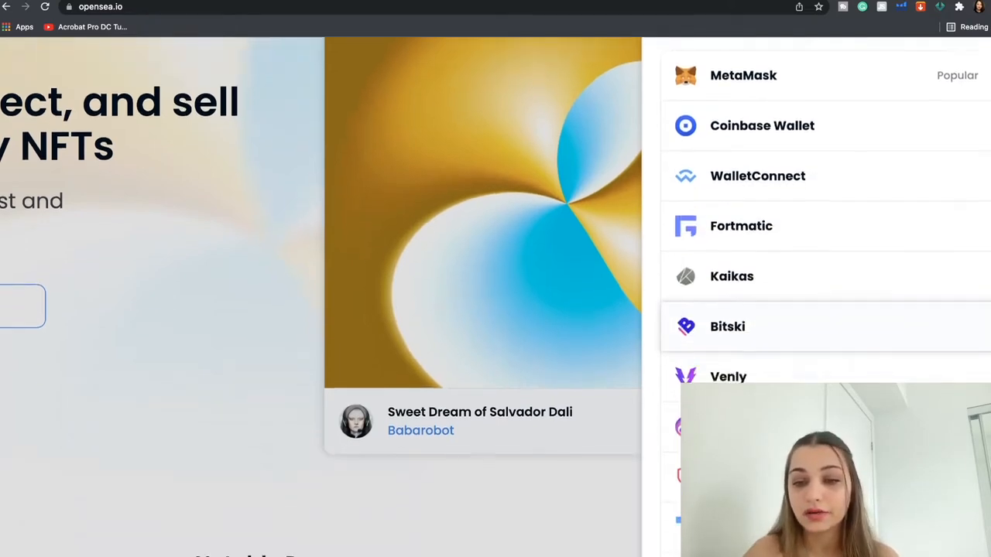
scroll("down", 3)
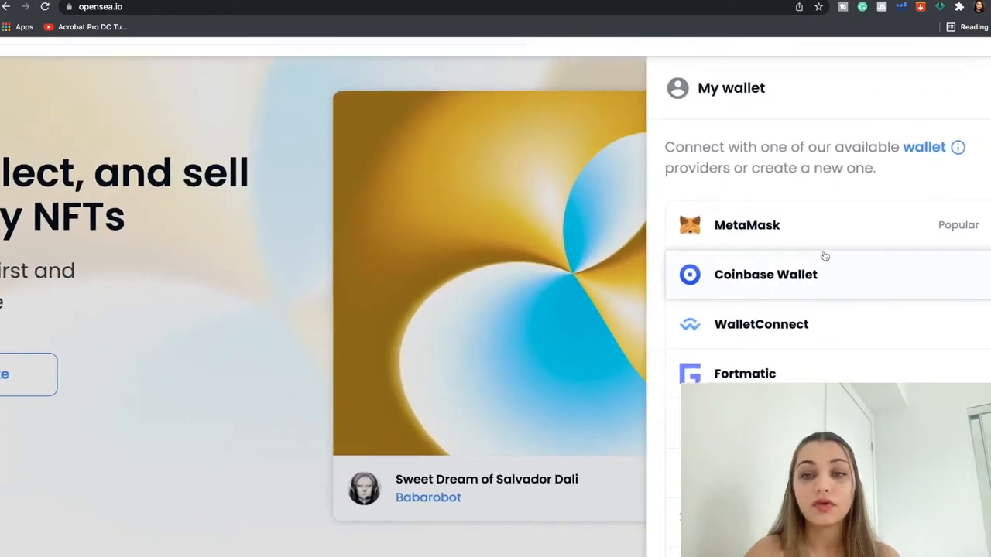
mouse_move(826, 224)
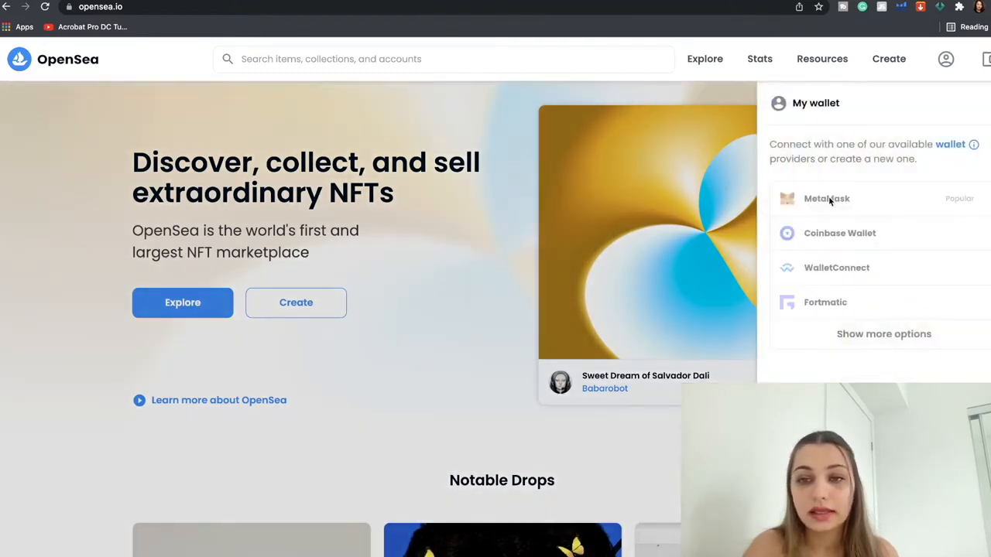
- Choose MetaMask from the wallet list and enter the password on its Welcome Back screen
left_click(827, 198)
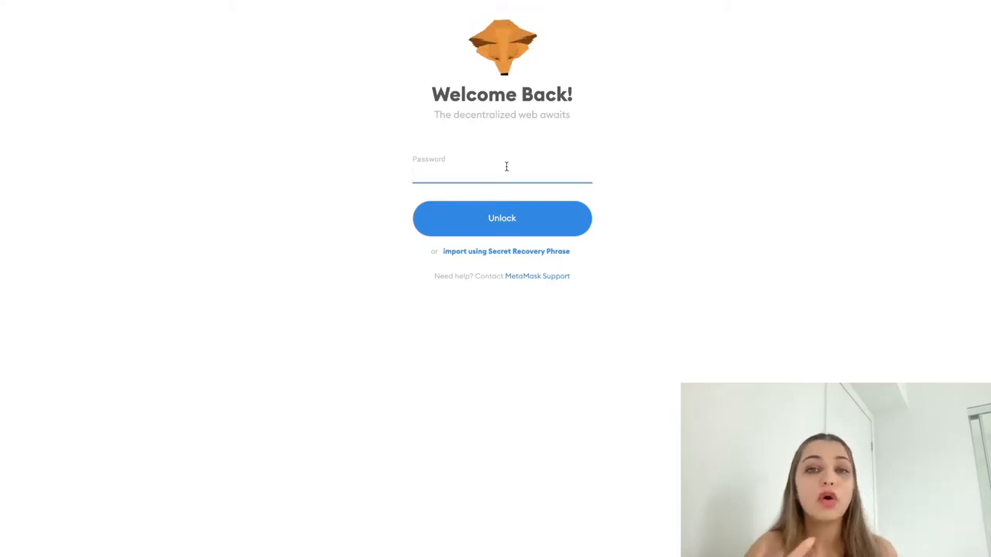
left_click(502, 172)
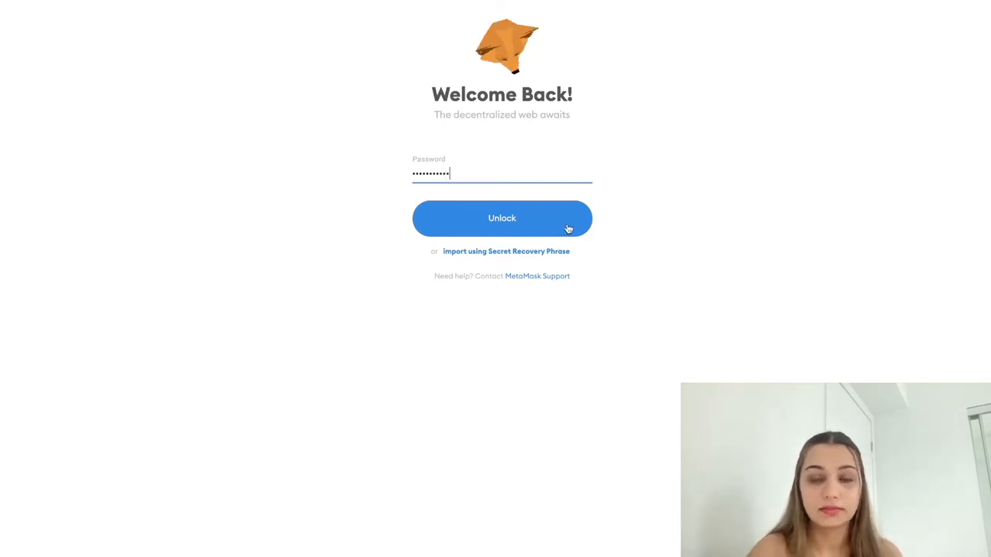
- Unlock MetaMask, review the $30.16 (0.0074 ETH) wallet balance, and show the Explore categories
left_click(501, 218)
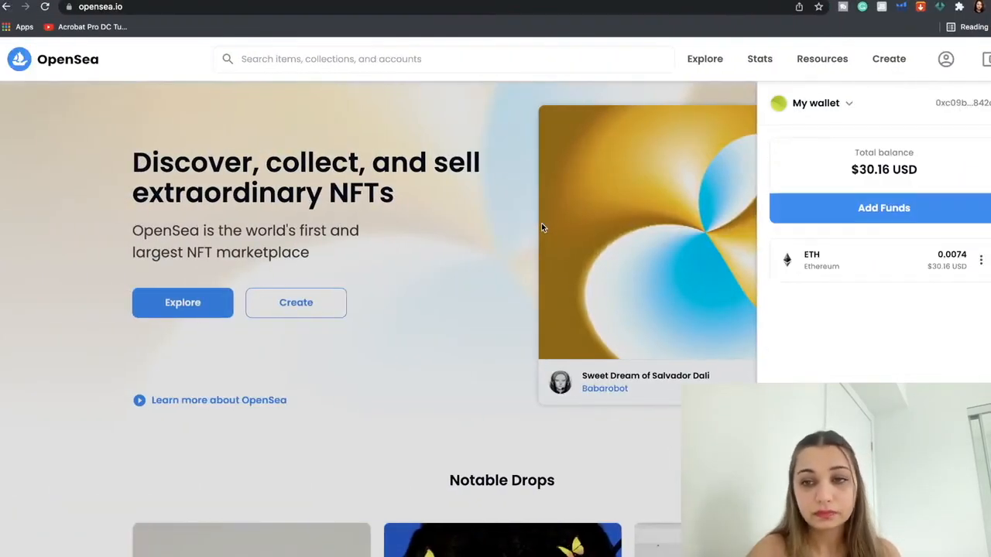
scroll("down", 3)
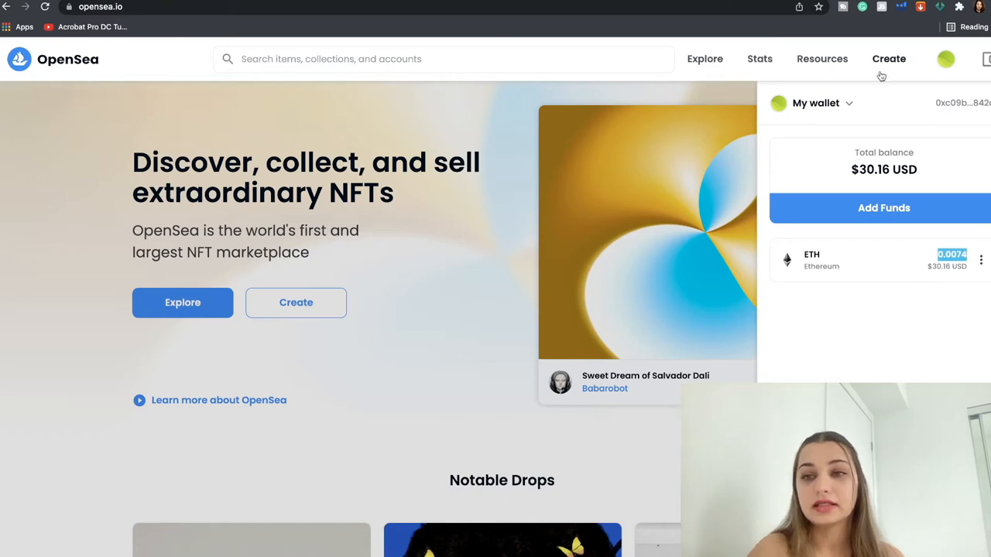
mouse_move(896, 78)
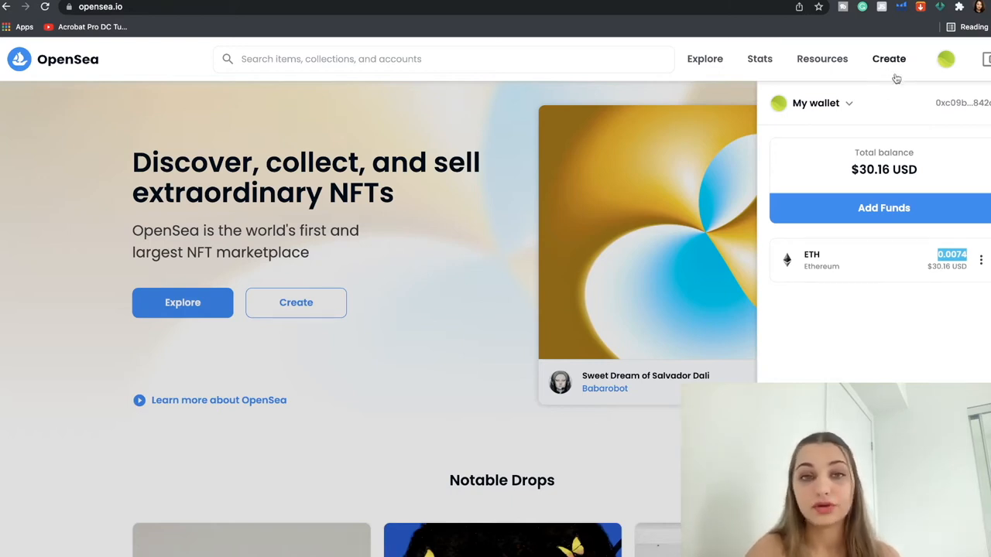
left_click(705, 59)
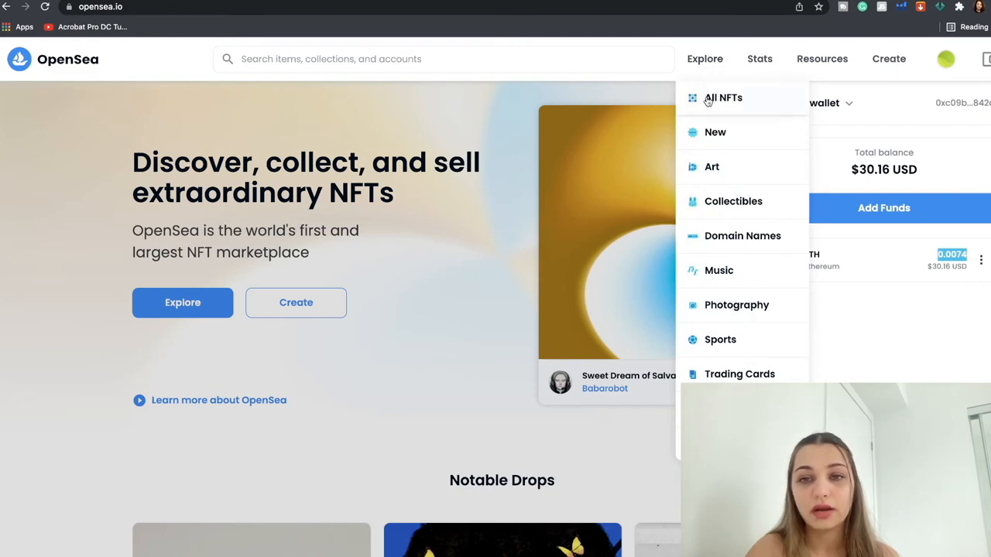
- Filter All NFTs to a 25 USD maximum price and scroll toward the Yolo Dice 2-2 Sanne & Dikla card
left_click(724, 97)
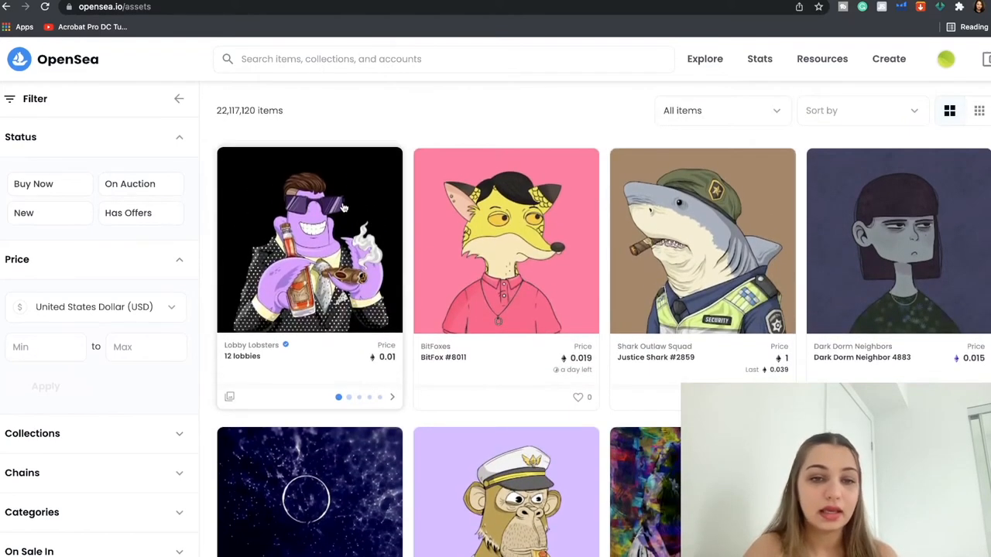
left_click(146, 347)
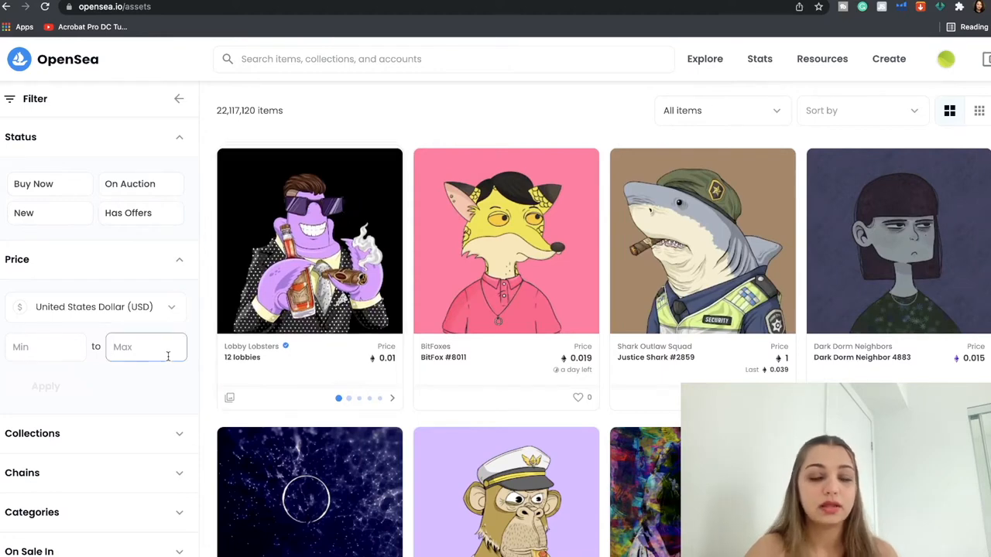
type("25")
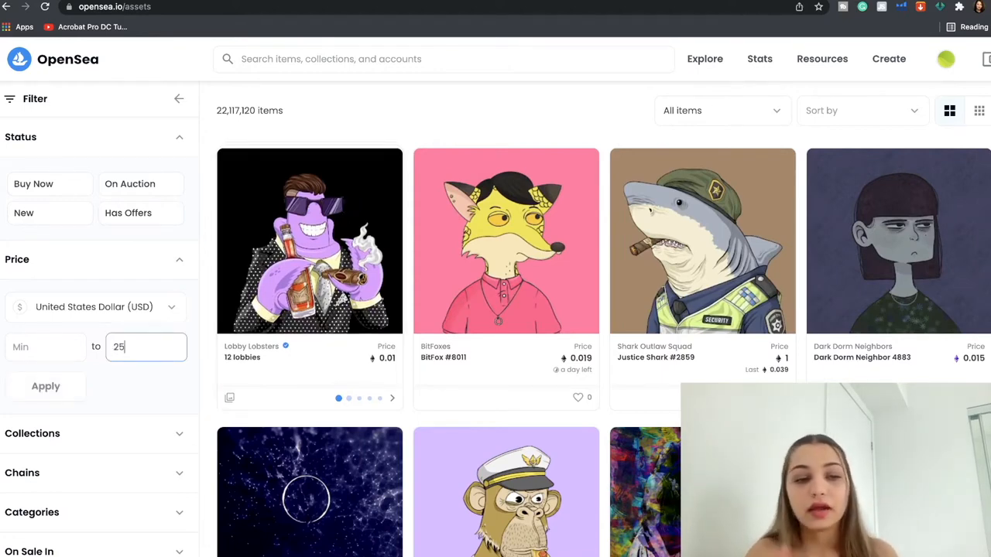
left_click(45, 387)
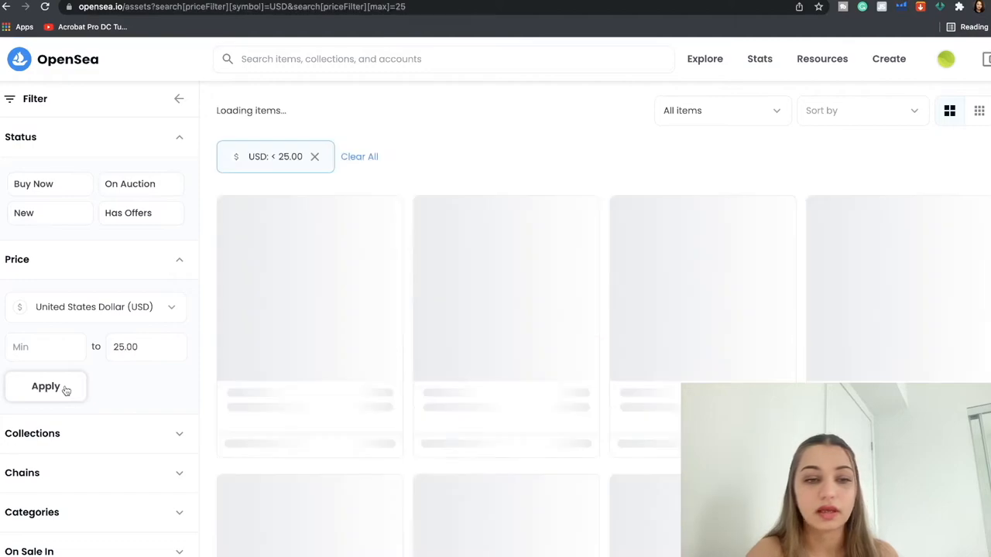
left_click(44, 387)
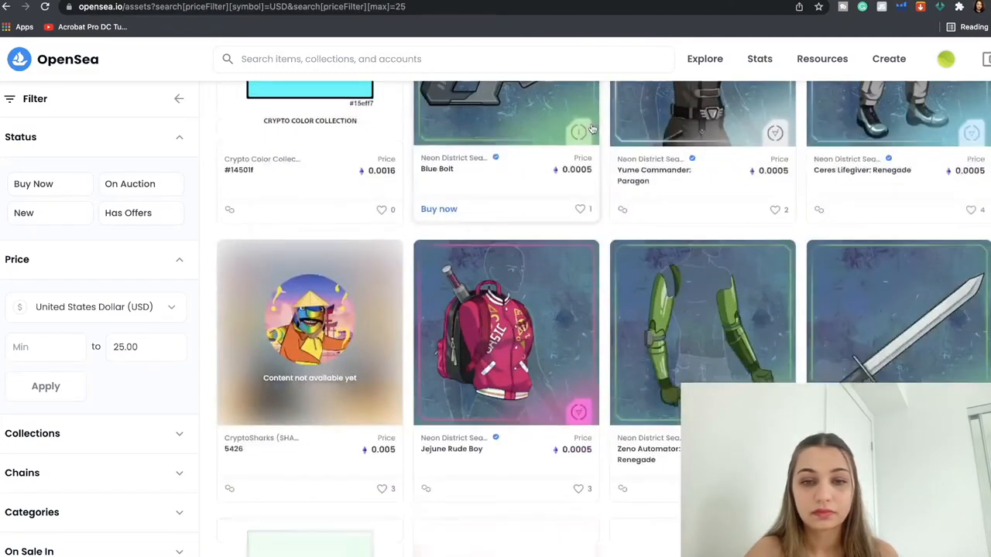
scroll("down", 3)
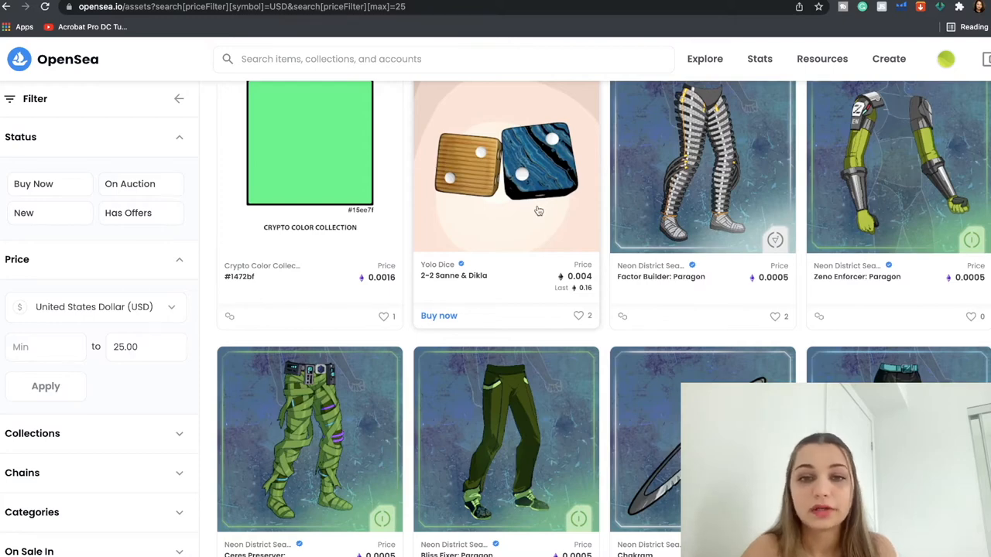
- Open the Yolo Dice 2-2 Sanne & Dikla card priced at 0.004 ETH ($16.41)
left_click(505, 167)
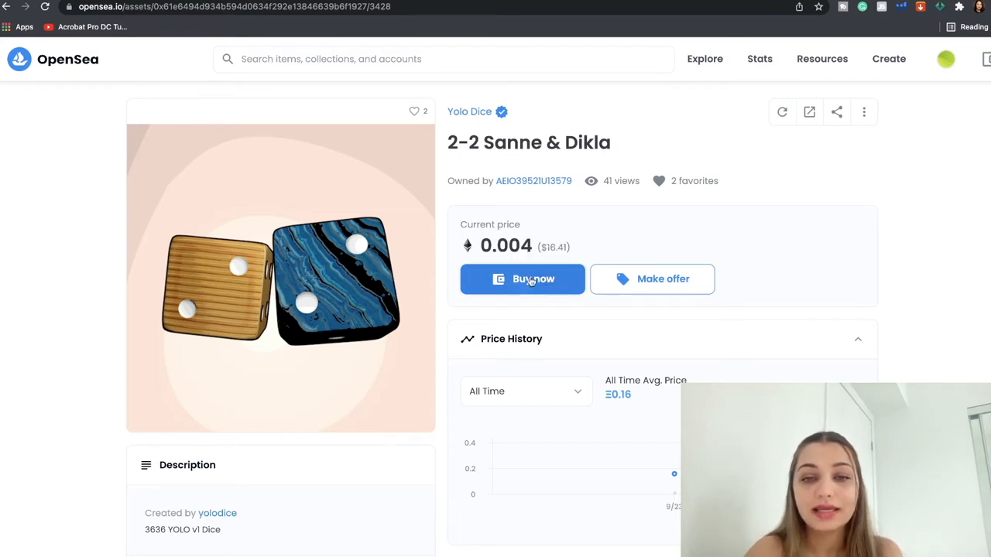
mouse_move(625, 285)
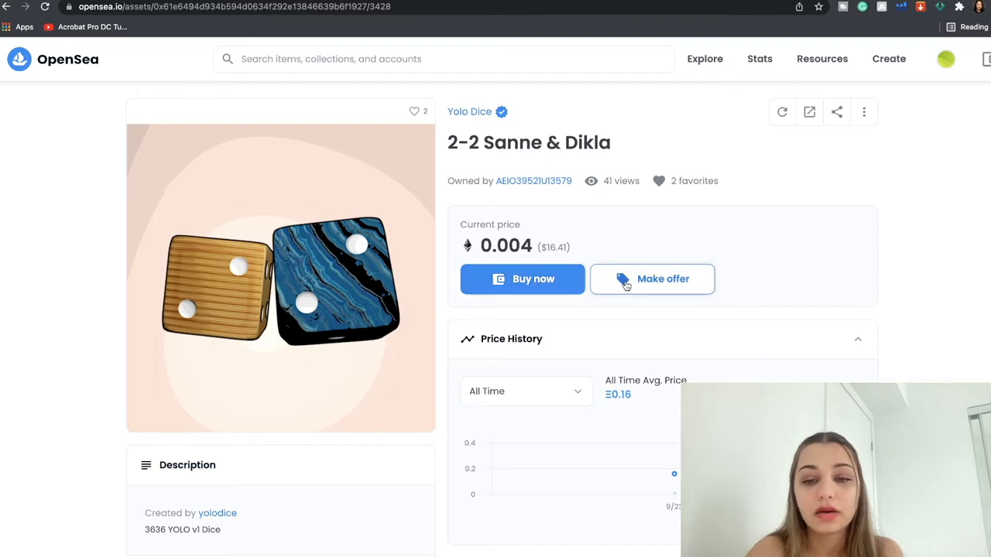
scroll("down", 3)
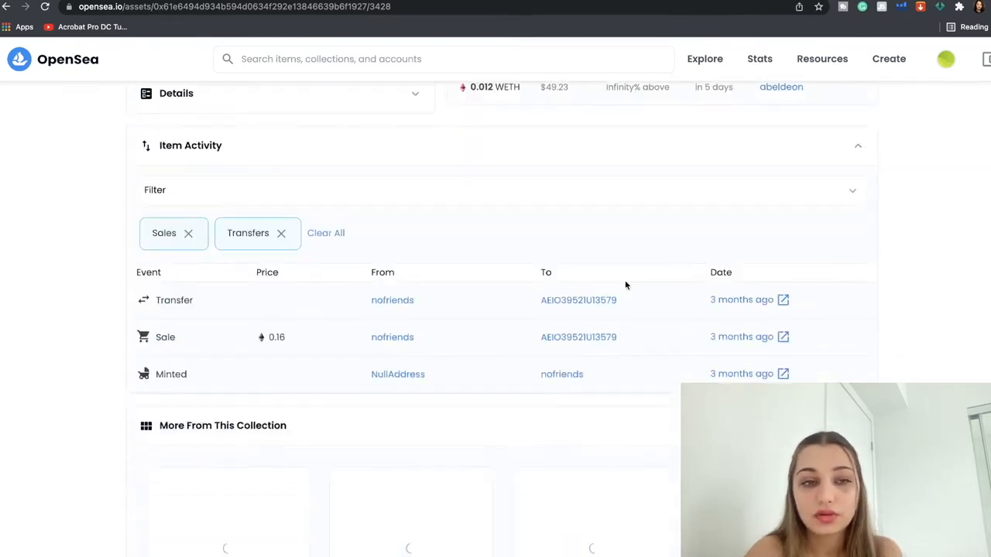
scroll("down", 3)
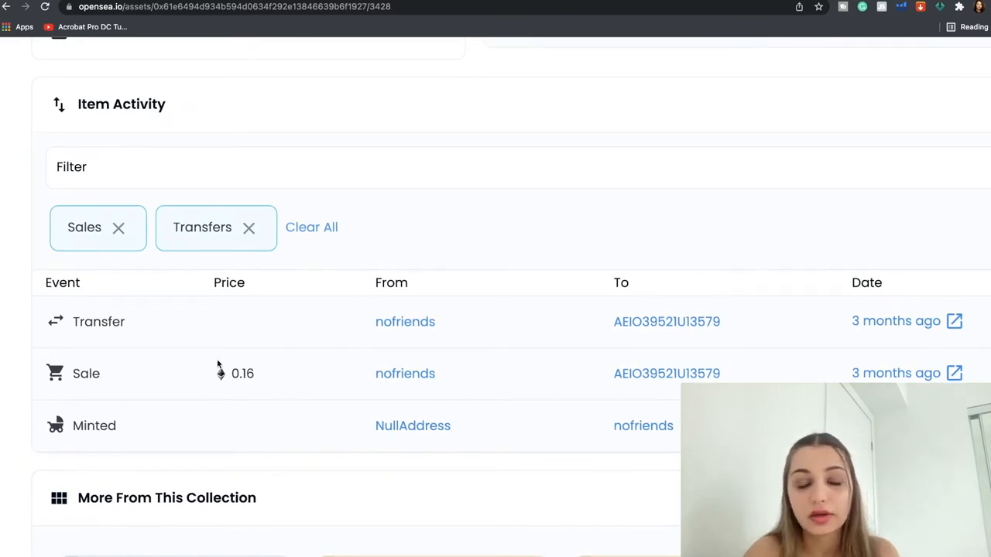
mouse_move(133, 432)
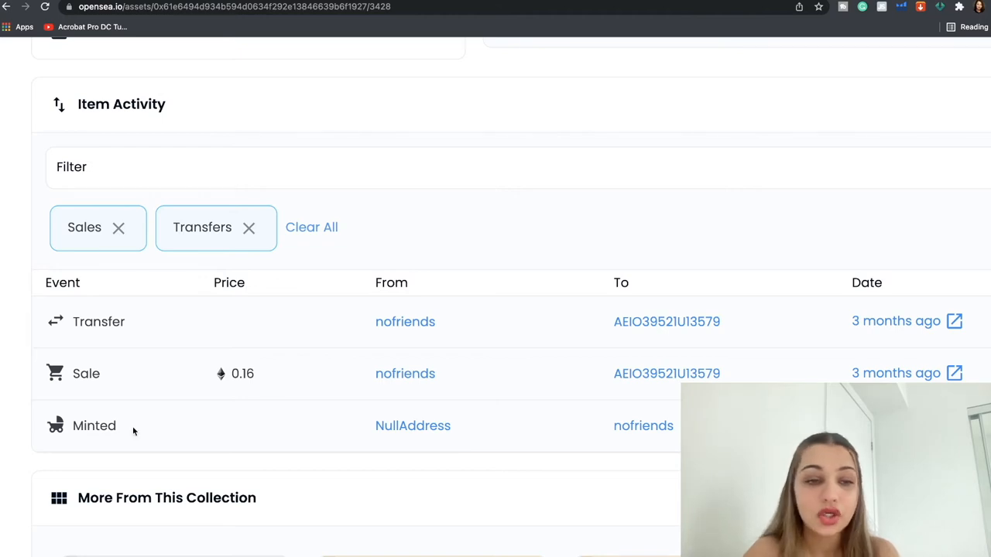
mouse_move(463, 451)
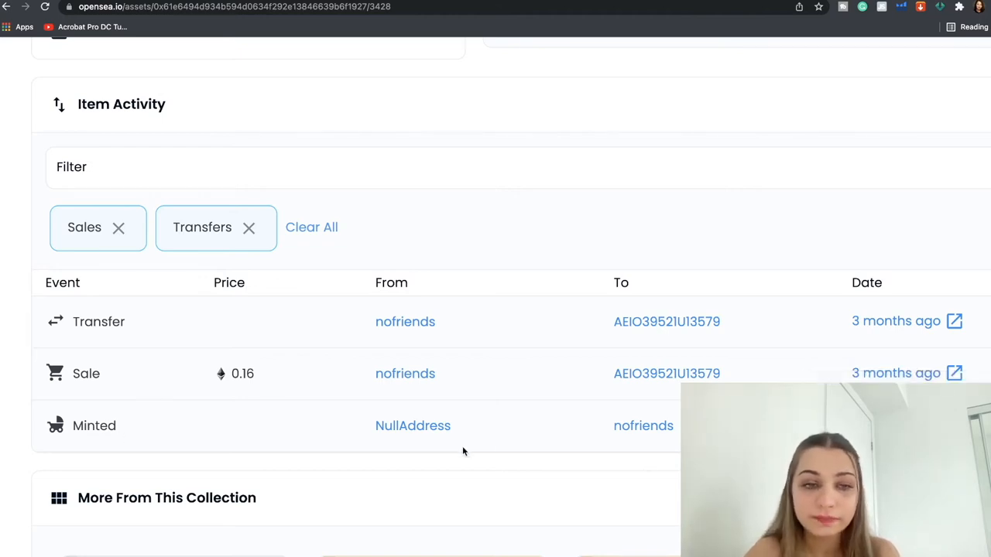
mouse_move(405, 374)
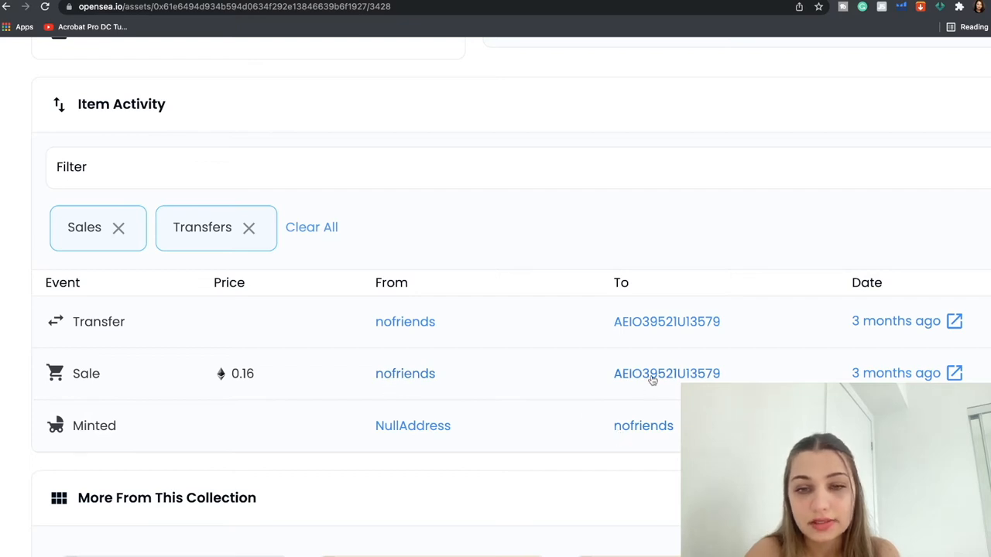
mouse_move(761, 331)
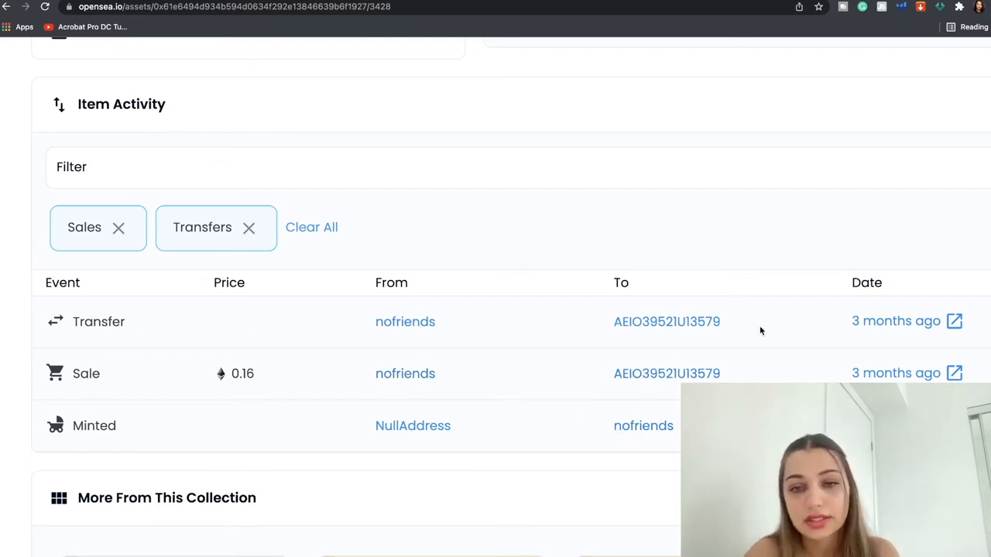
mouse_move(896, 321)
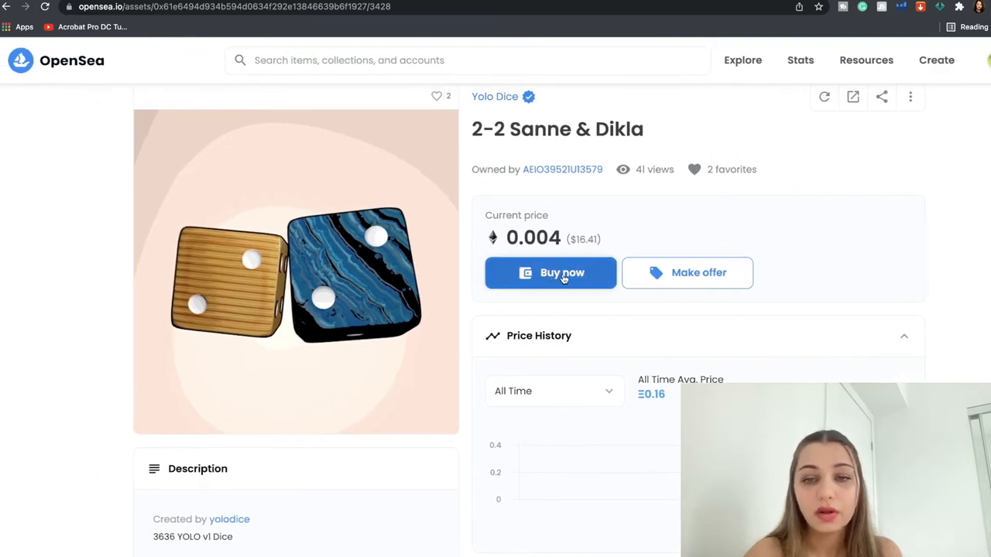
- Look at the Make an offer form, close it, then start Buy now checkout
left_click(686, 273)
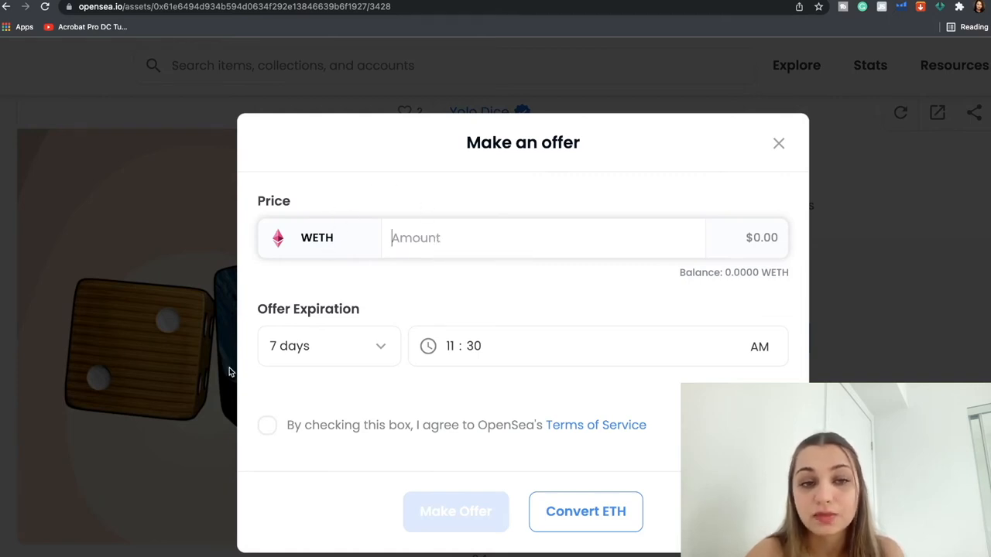
mouse_move(363, 338)
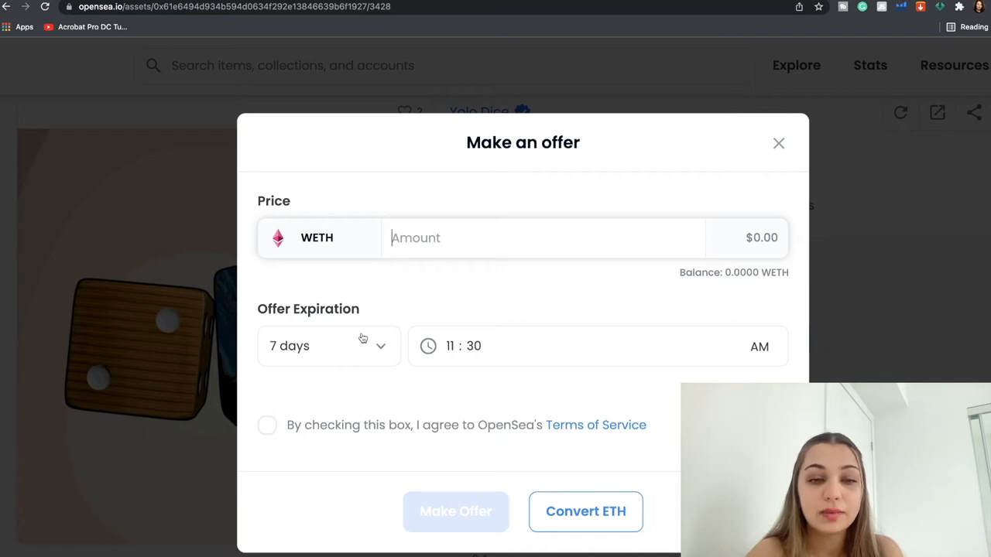
left_click(542, 238)
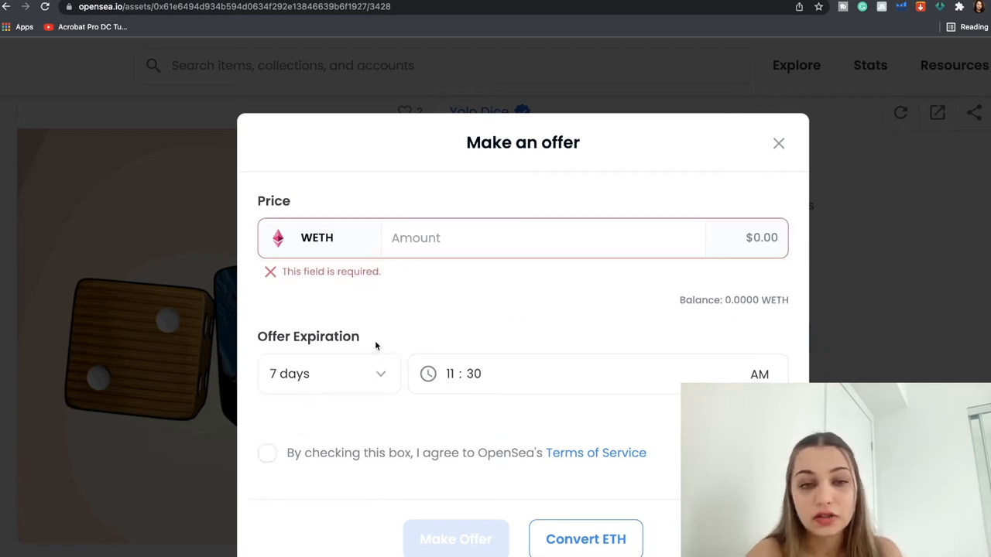
left_click(328, 374)
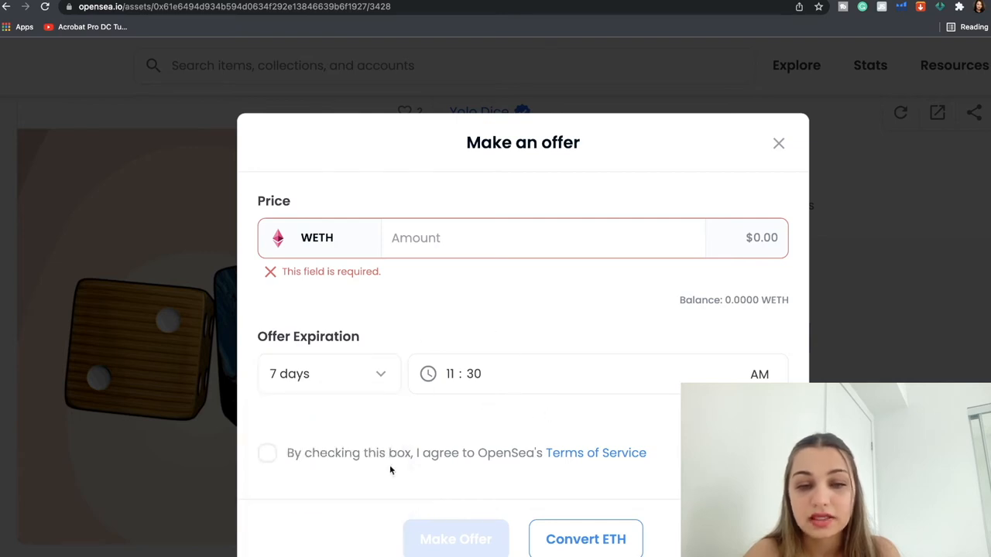
mouse_move(420, 408)
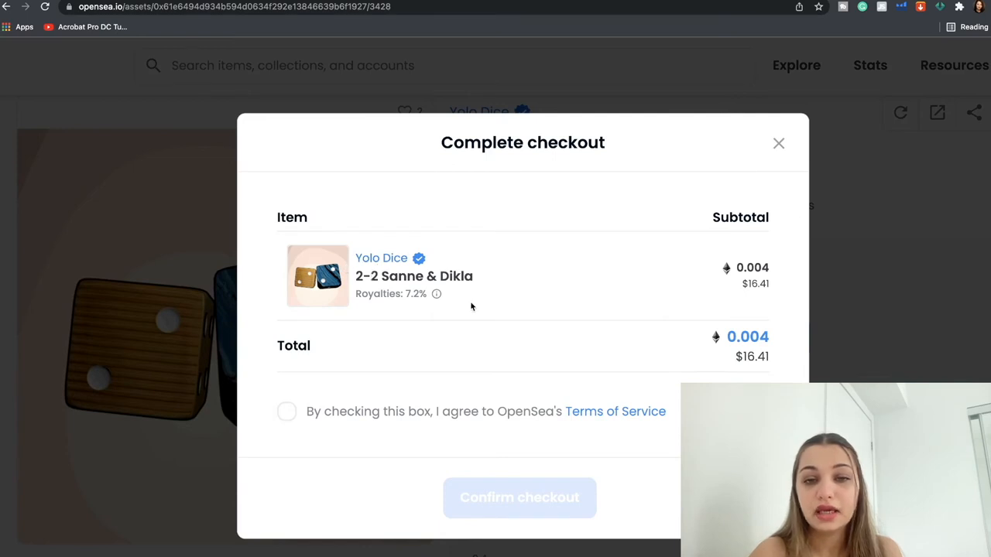
- Check the royalties info, accept the Terms of Service, and confirm the 0.004 ETH checkout
double_click(413, 293)
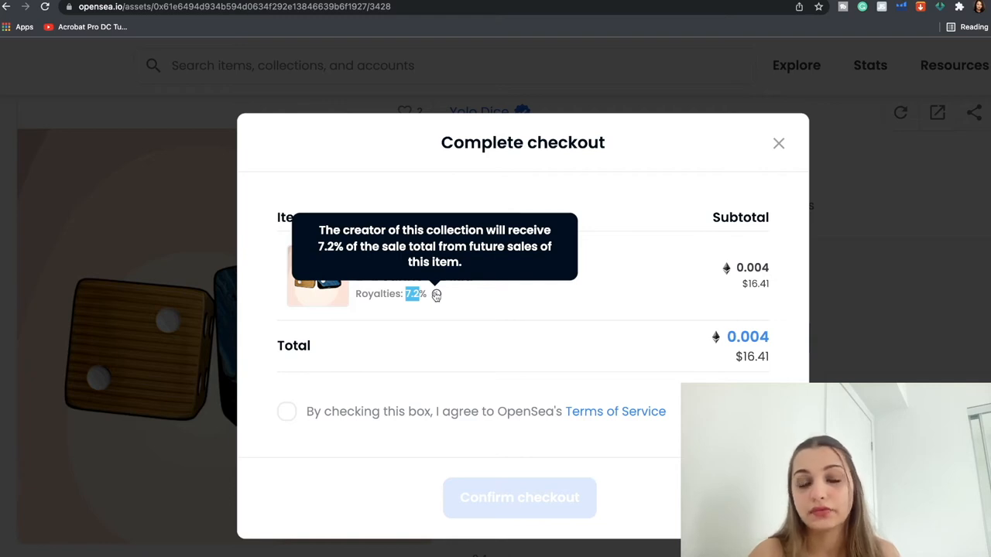
mouse_move(704, 324)
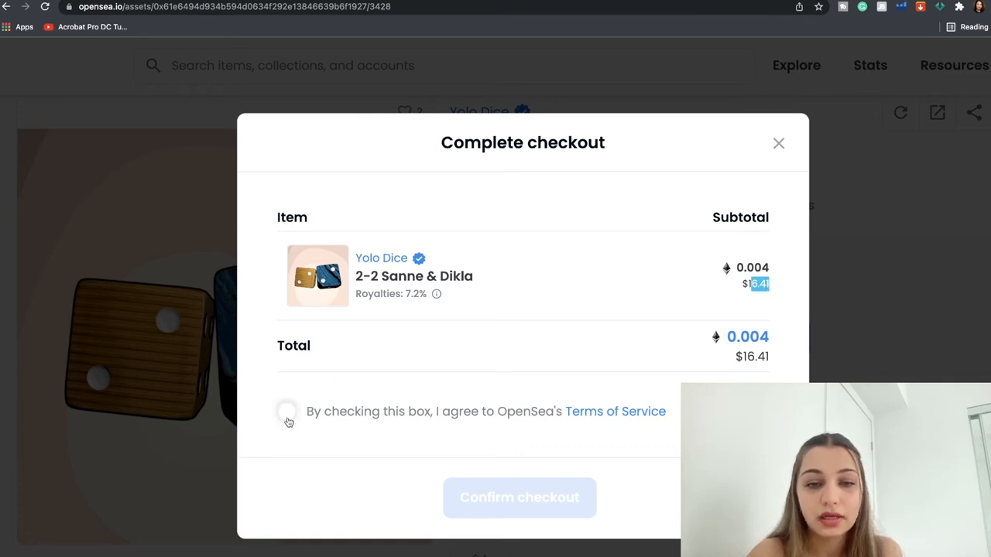
left_click(287, 411)
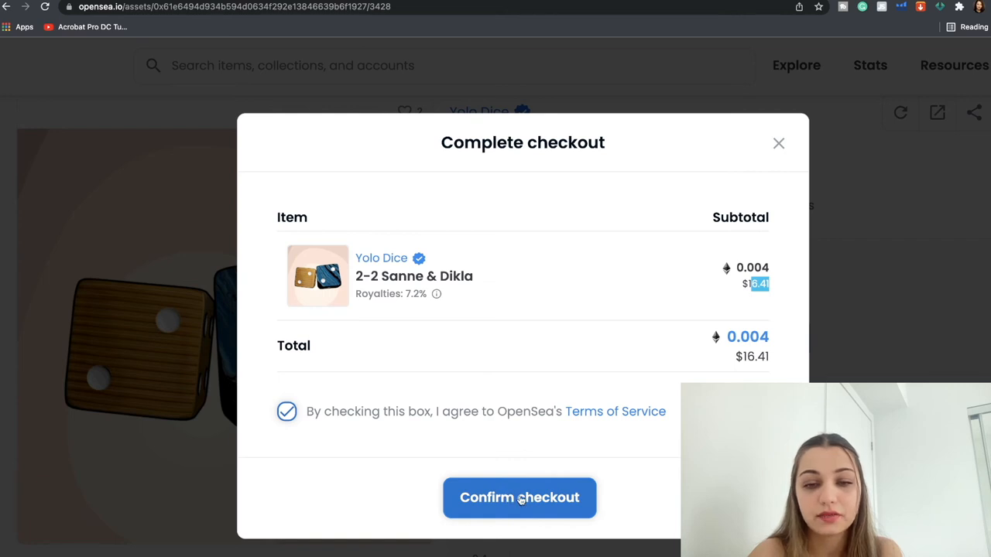
left_click(519, 498)
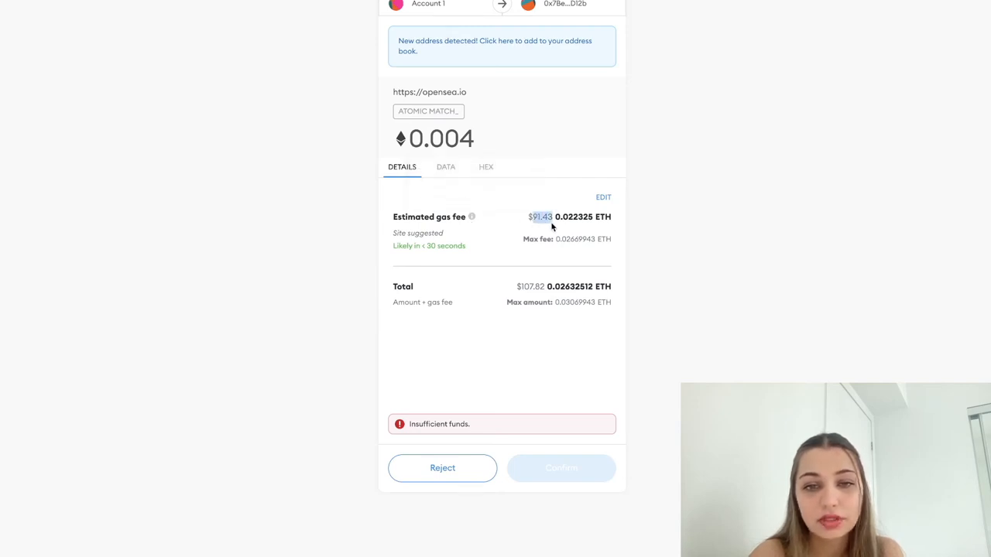
mouse_move(531, 300)
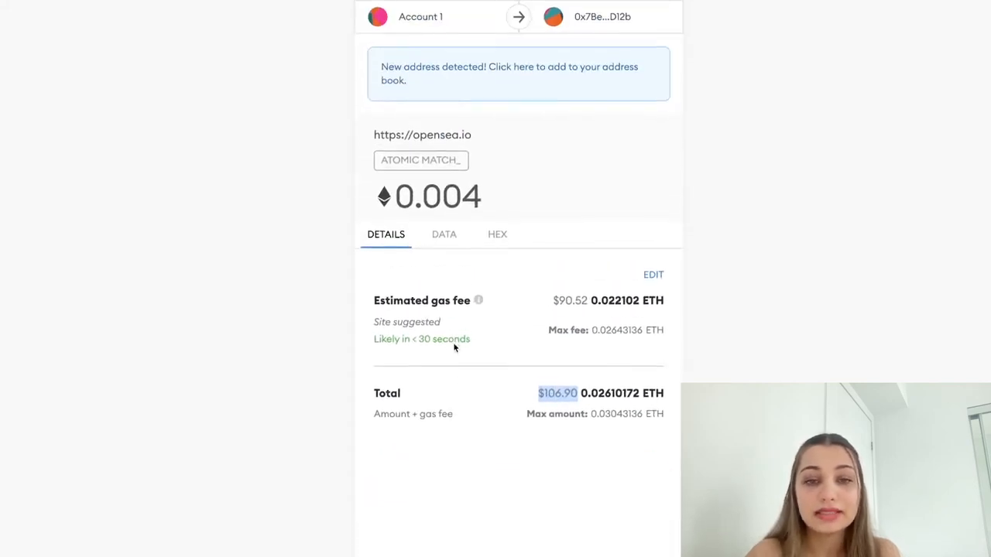
scroll("down", 3)
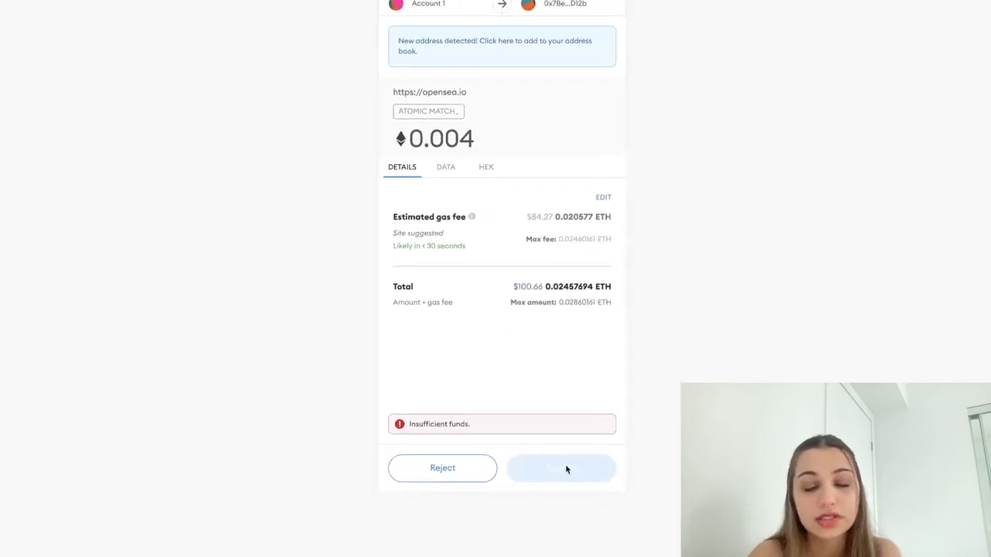
mouse_move(542, 414)
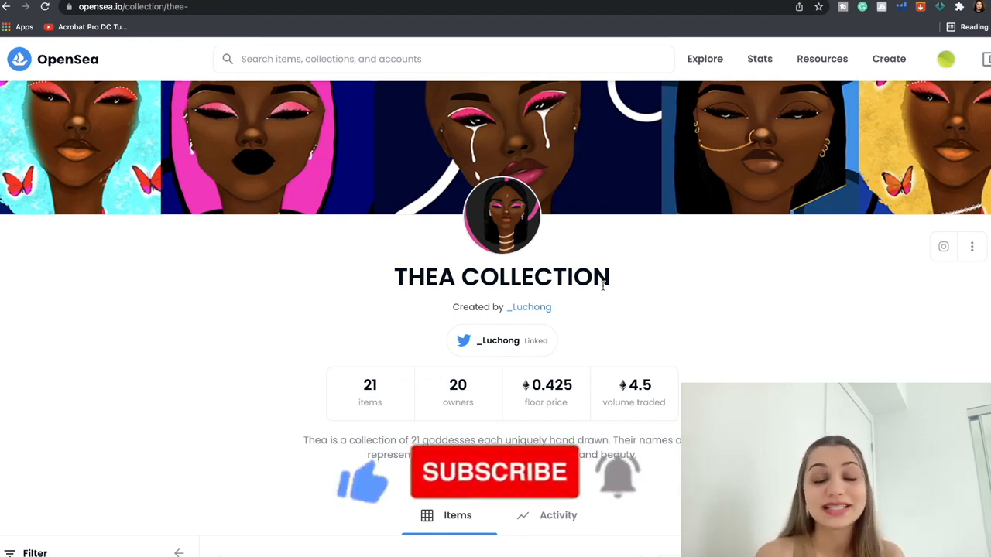
- Scroll down the THEA COLLECTION page by _Luchong (21 items, 0.425 ETH floor)
scroll("down", 3)
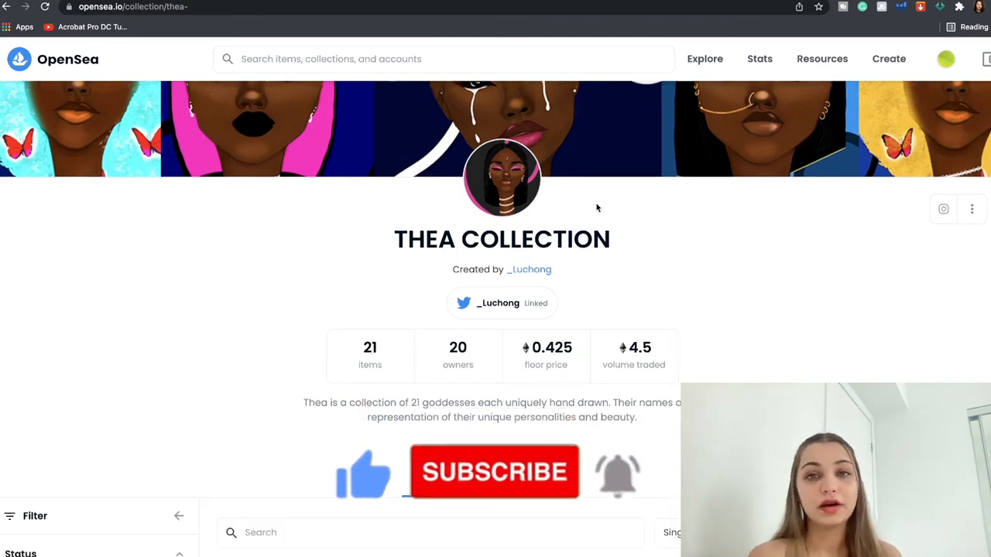